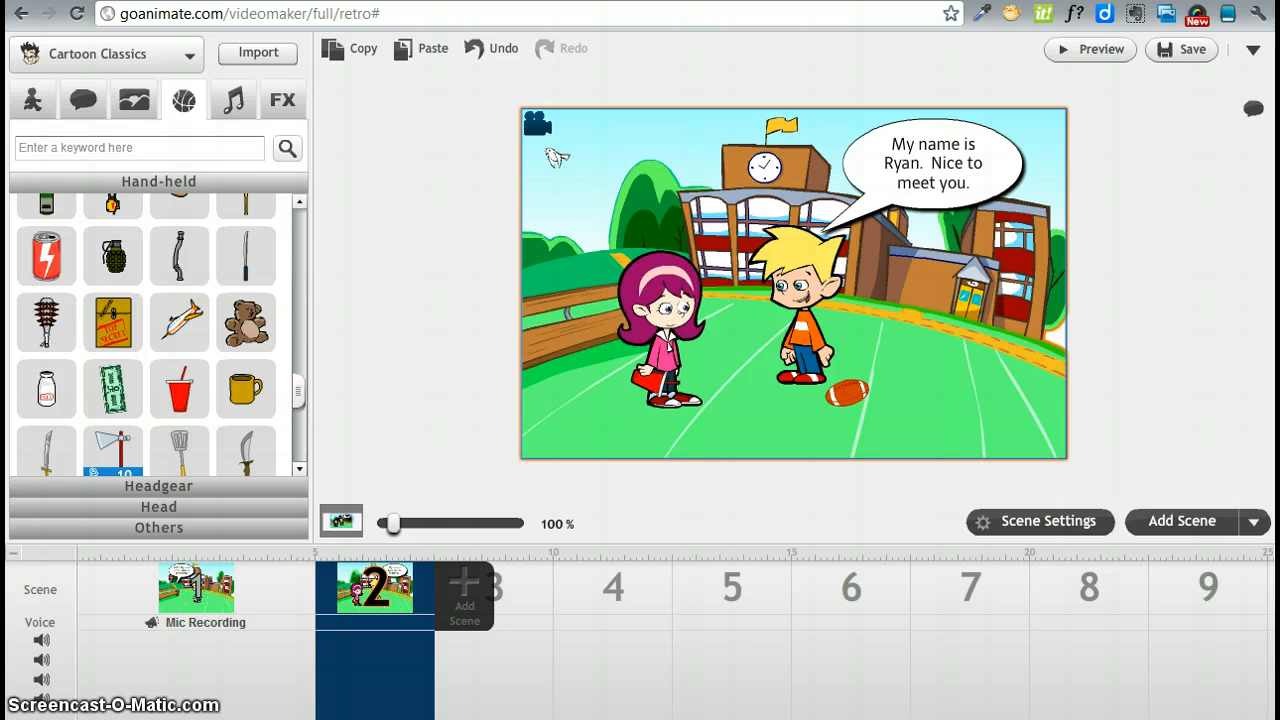
Add scene 3 with the bus stop background, delete the football and move the boy right
{"action": "left_click", "coordinate": [800, 300]}
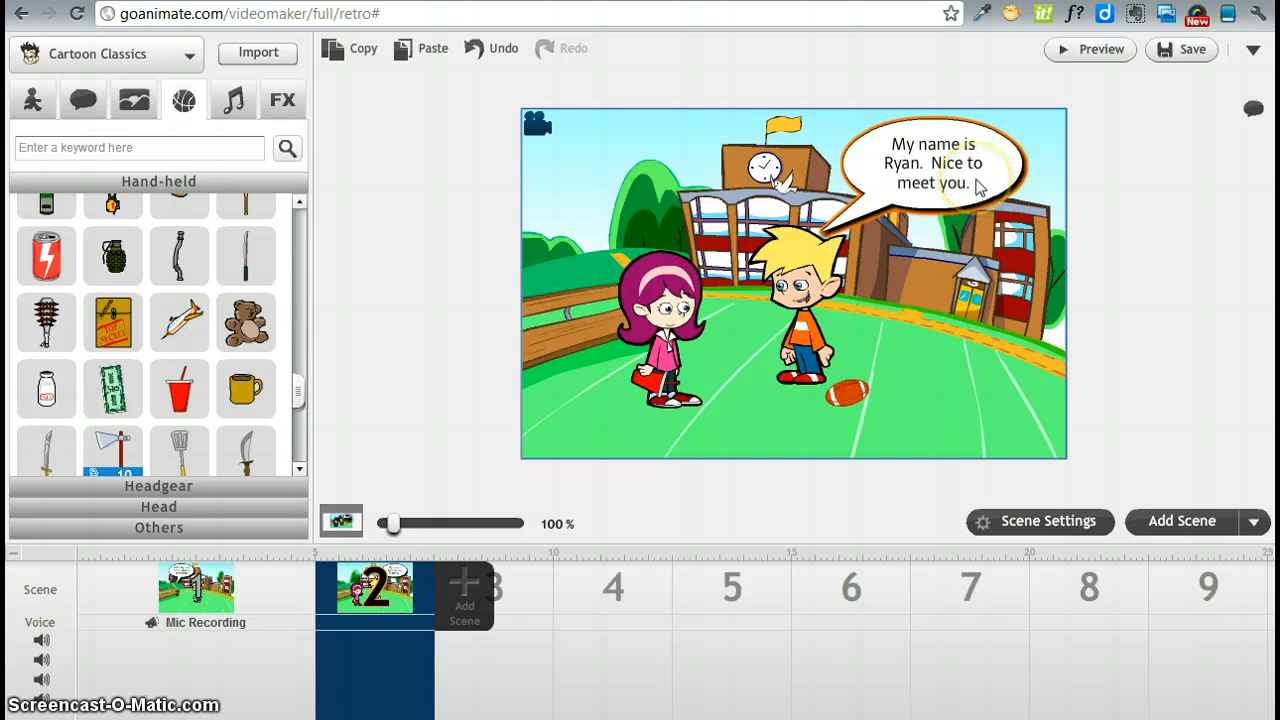
{"action": "left_click", "coordinate": [650, 370]}
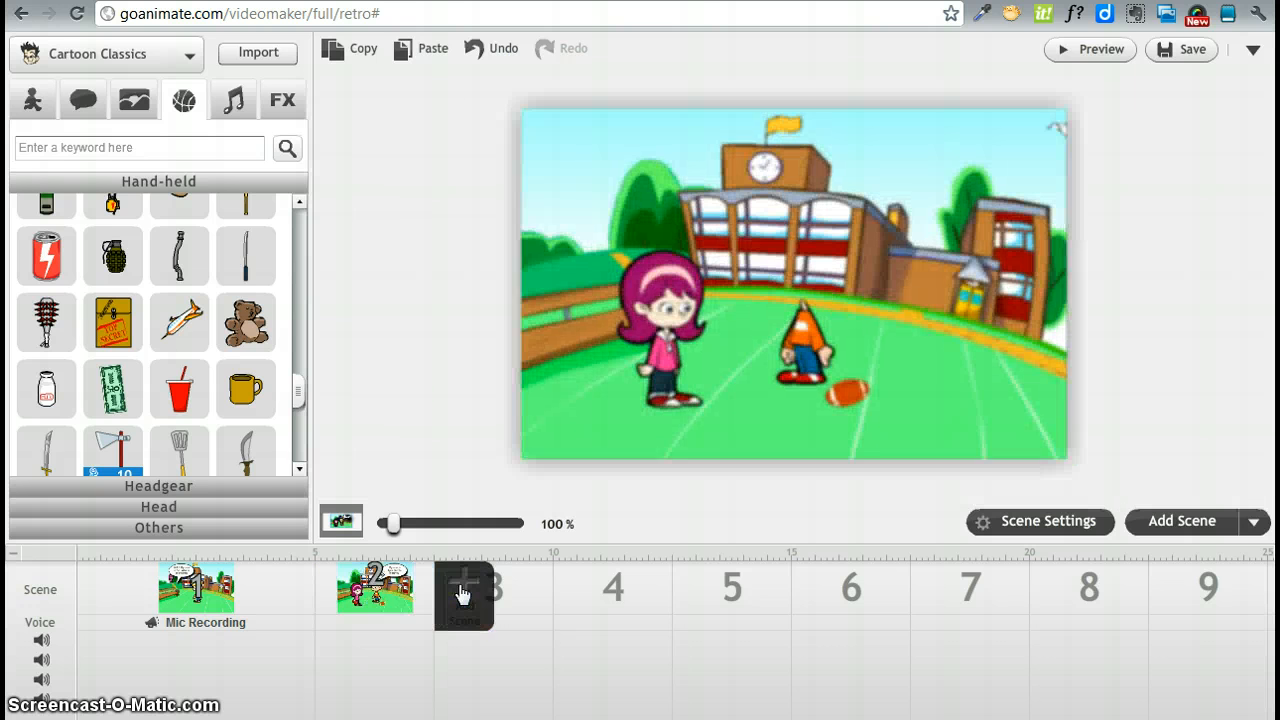
{"action": "left_click", "coordinate": [491, 587]}
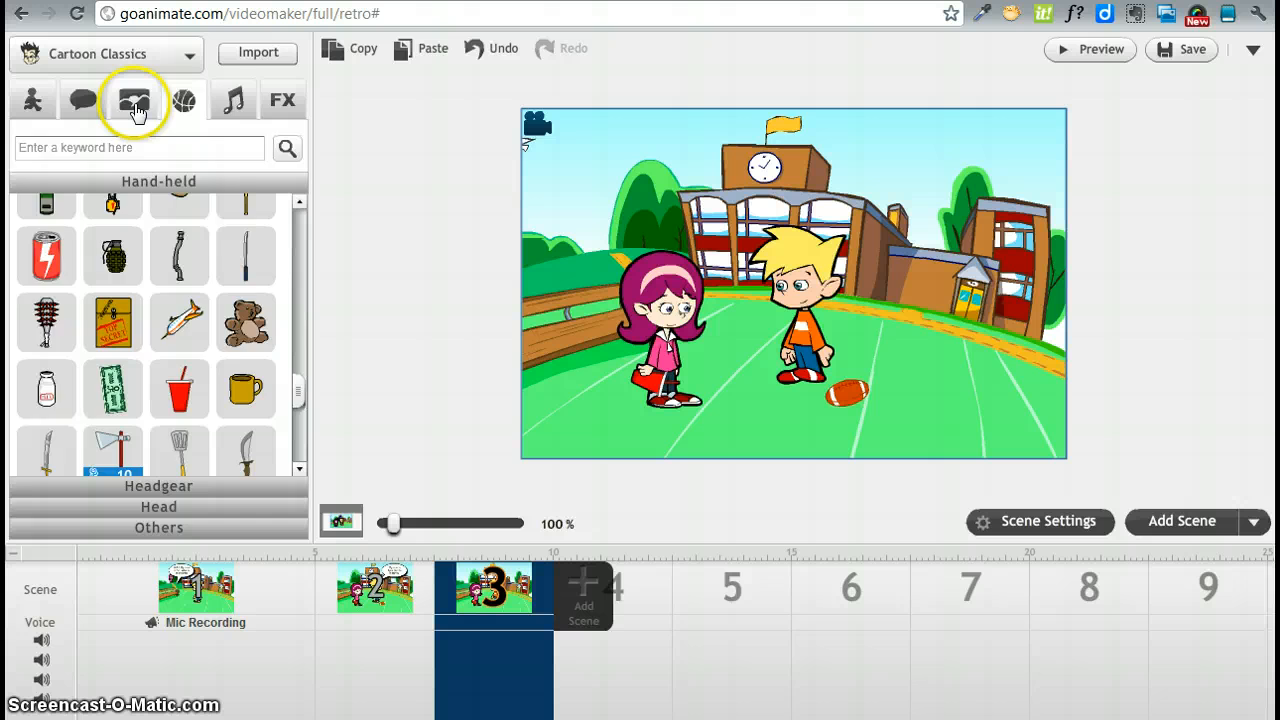
{"action": "left_click", "coordinate": [134, 100]}
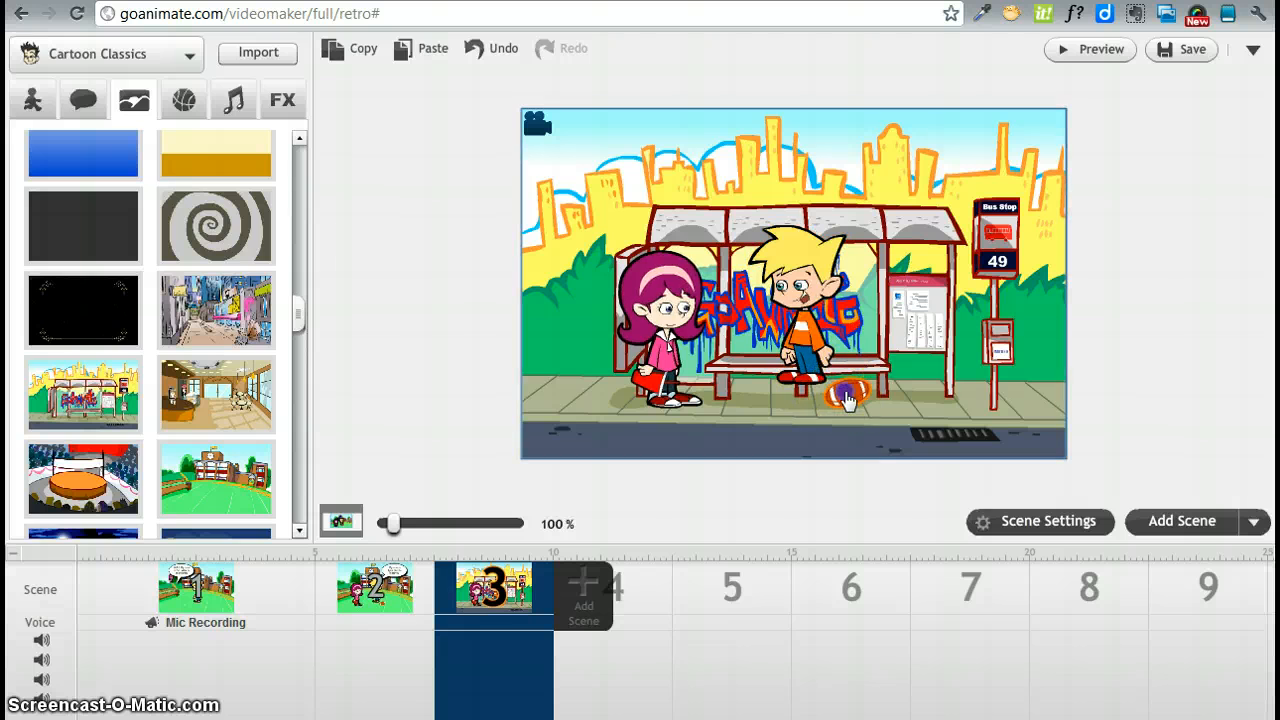
{"action": "left_click", "coordinate": [847, 397]}
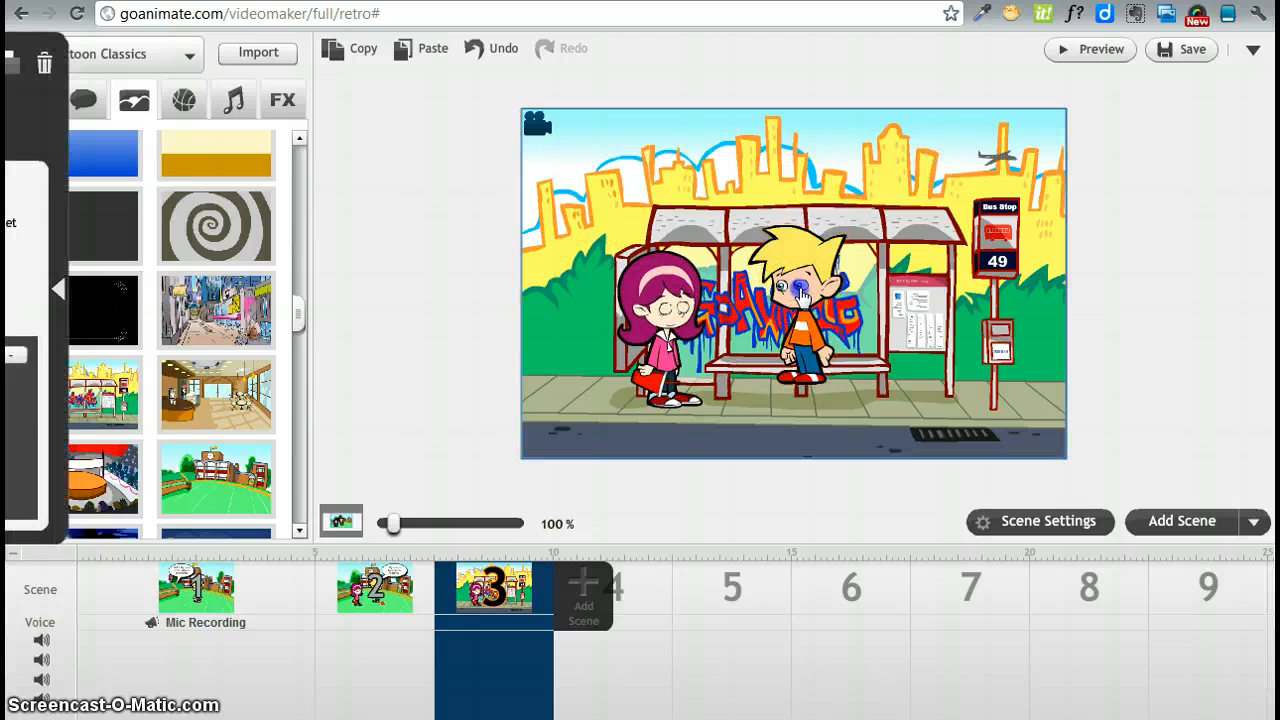
{"action": "left_click", "coordinate": [800, 300]}
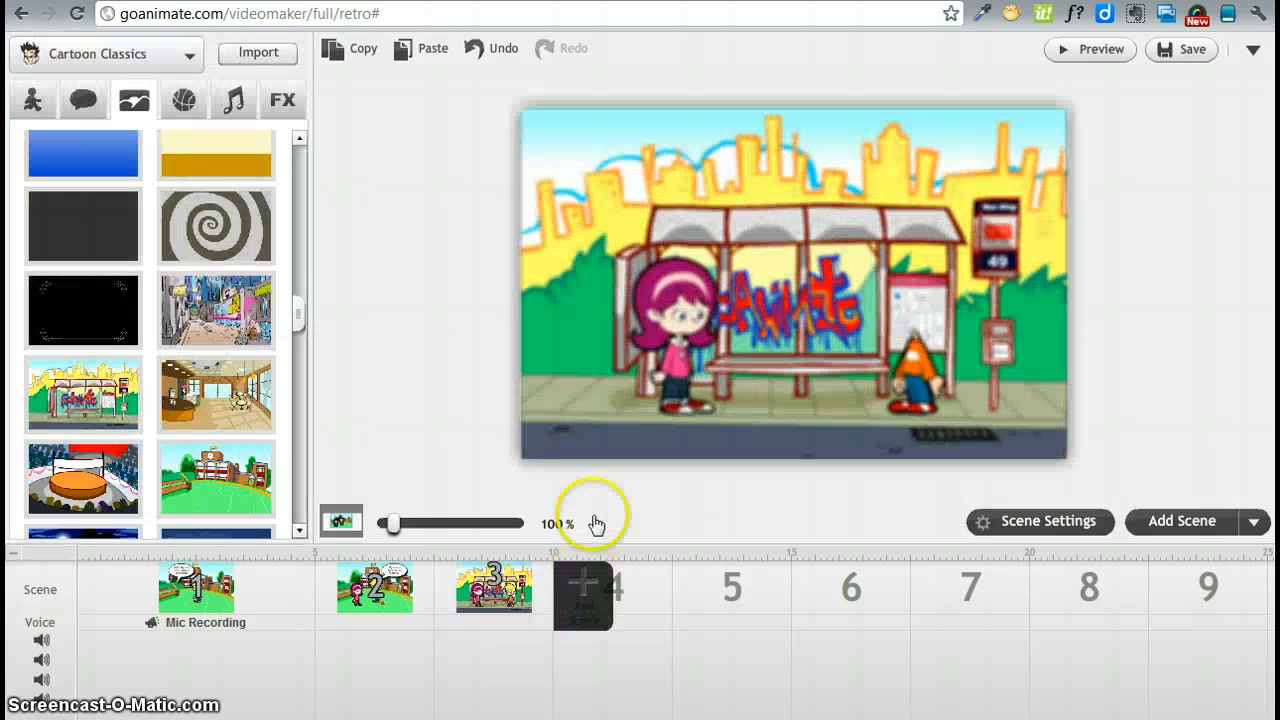
Add scene 4 with the School entrance background and move the girl and boy together
{"action": "left_click", "coordinate": [611, 587]}
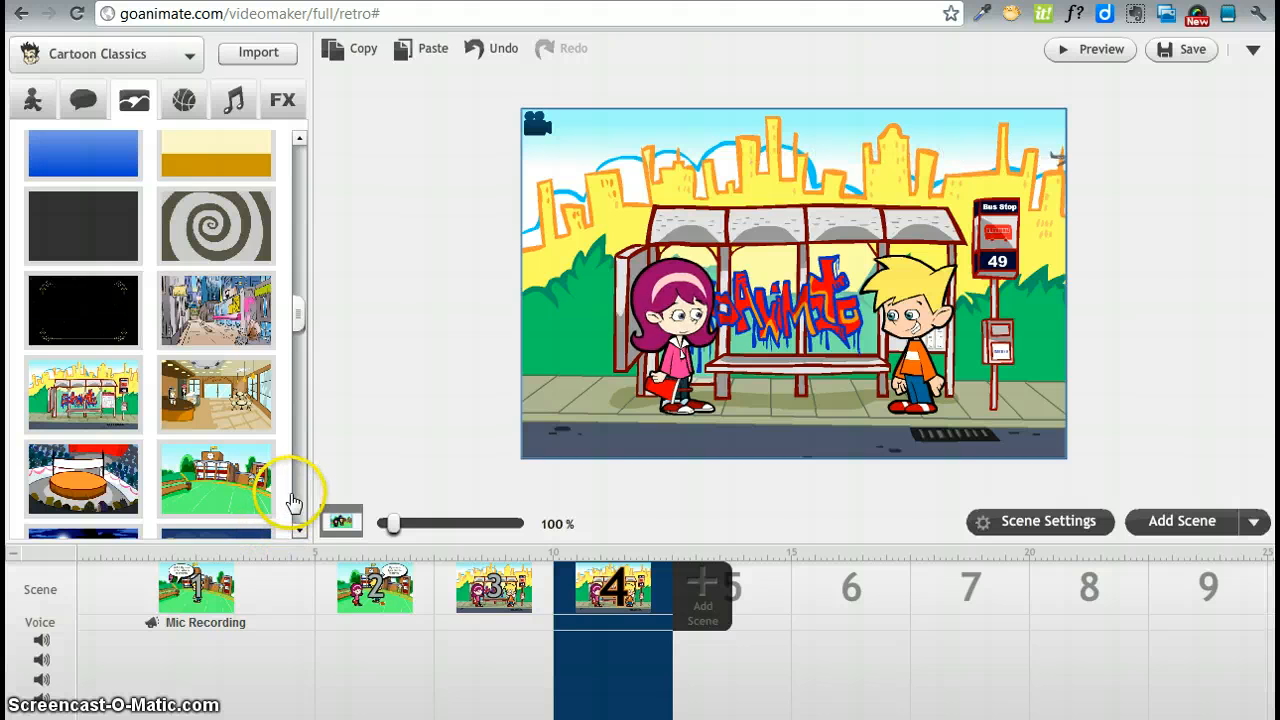
{"action": "scroll", "scroll_direction": "down", "scroll_amount": 3}
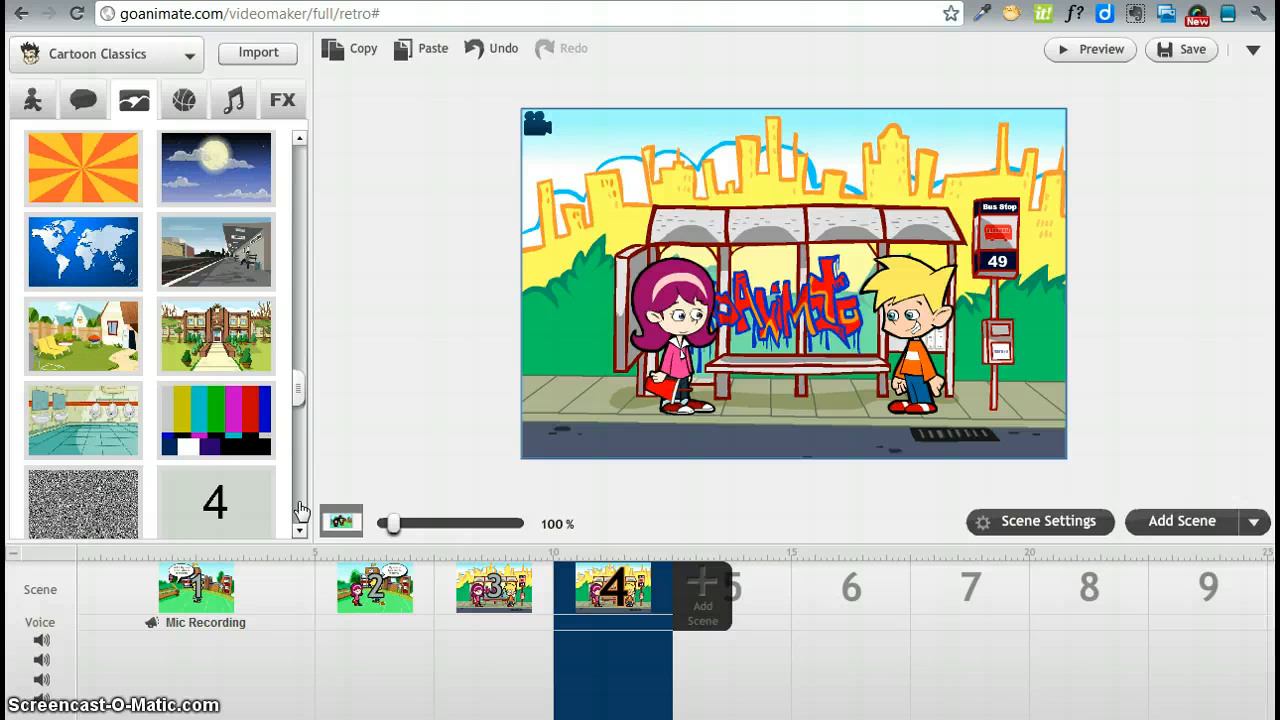
{"action": "mouse_move", "coordinate": [90, 425]}
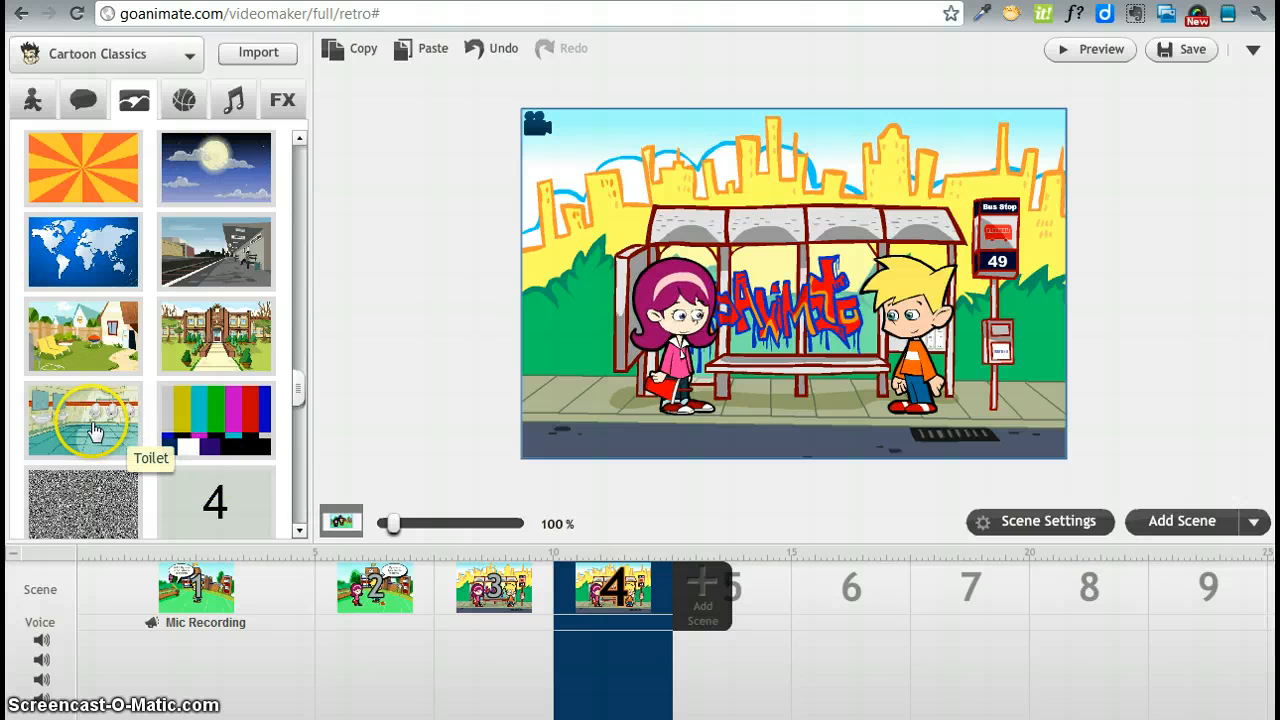
{"action": "mouse_move", "coordinate": [215, 337]}
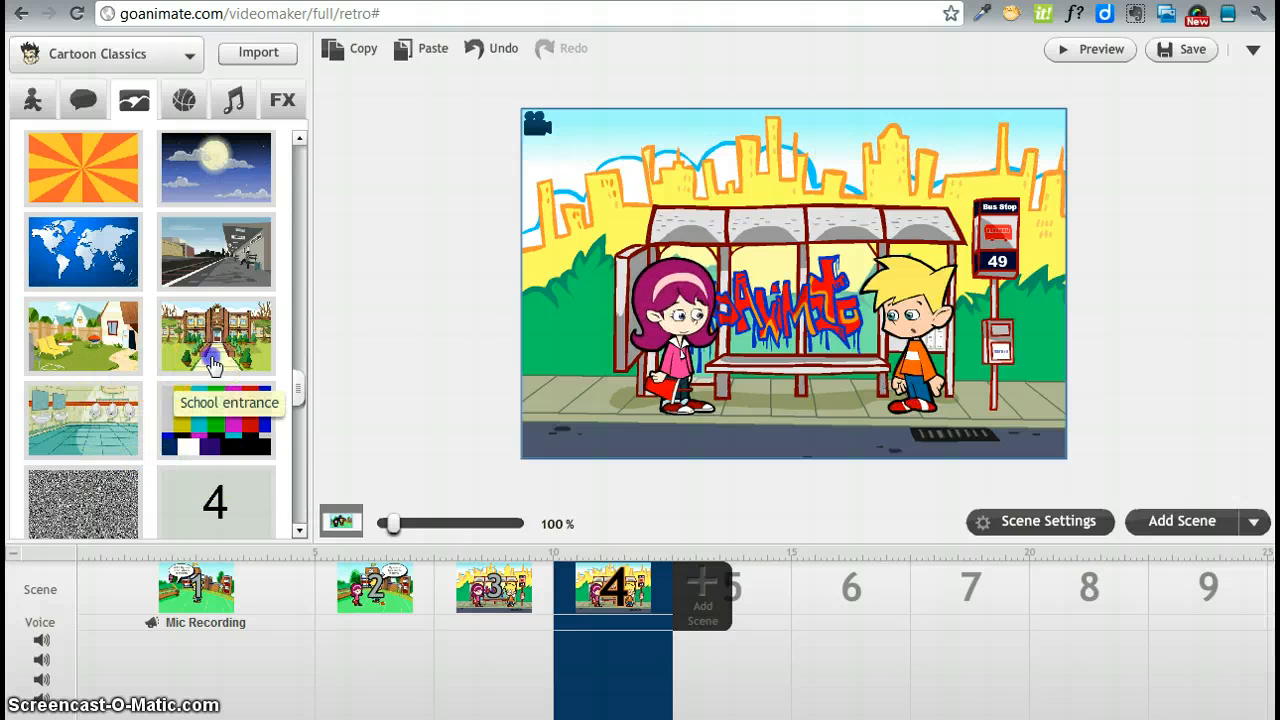
{"action": "left_click", "coordinate": [215, 335]}
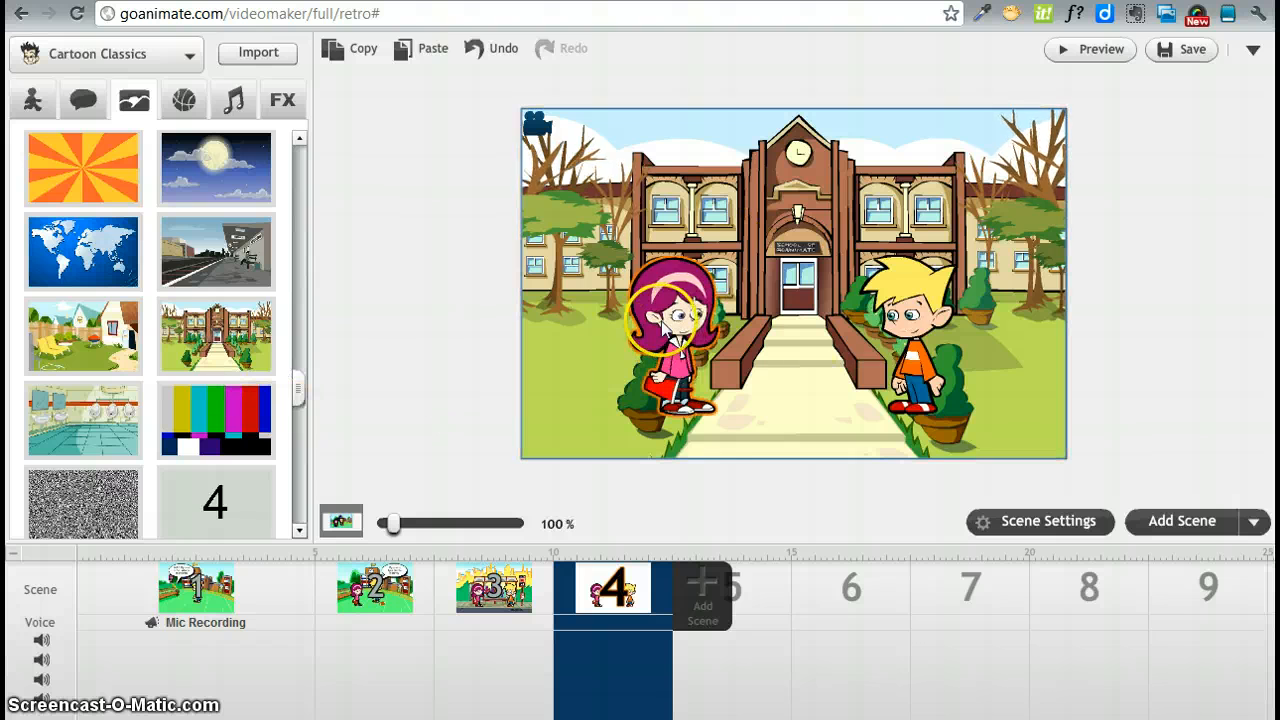
{"action": "left_click", "coordinate": [675, 320]}
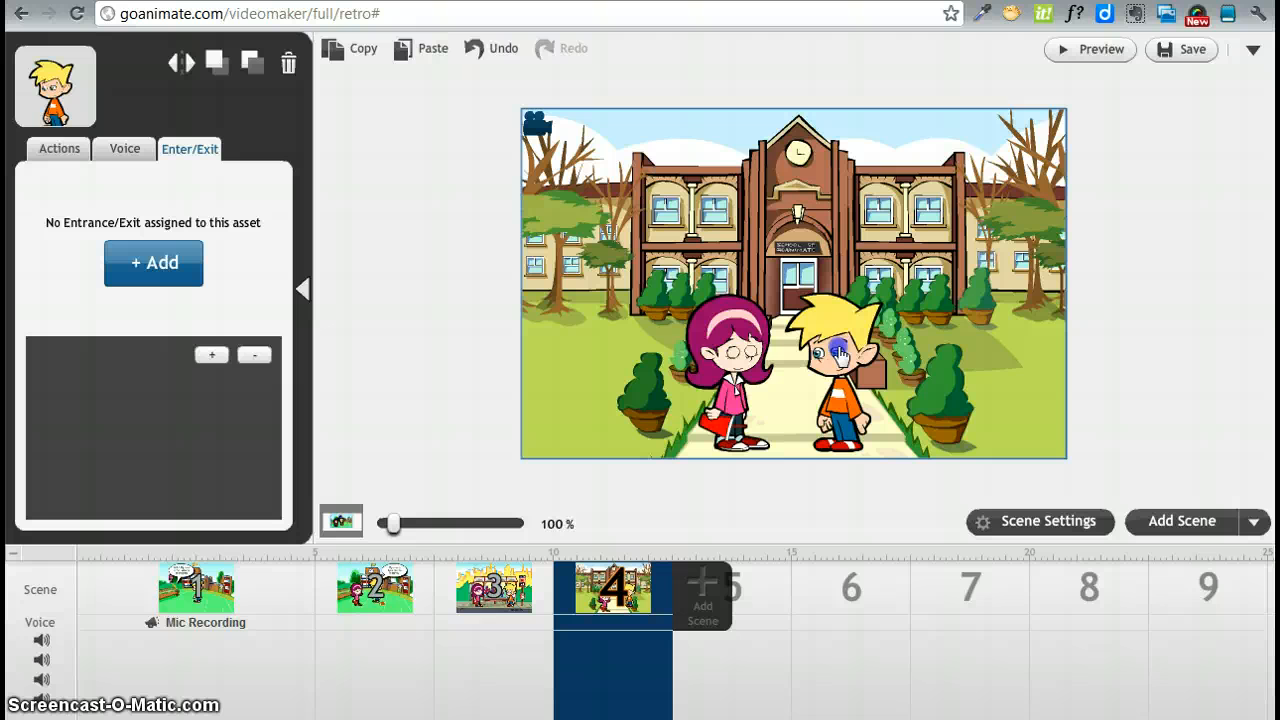
{"action": "left_click", "coordinate": [830, 360]}
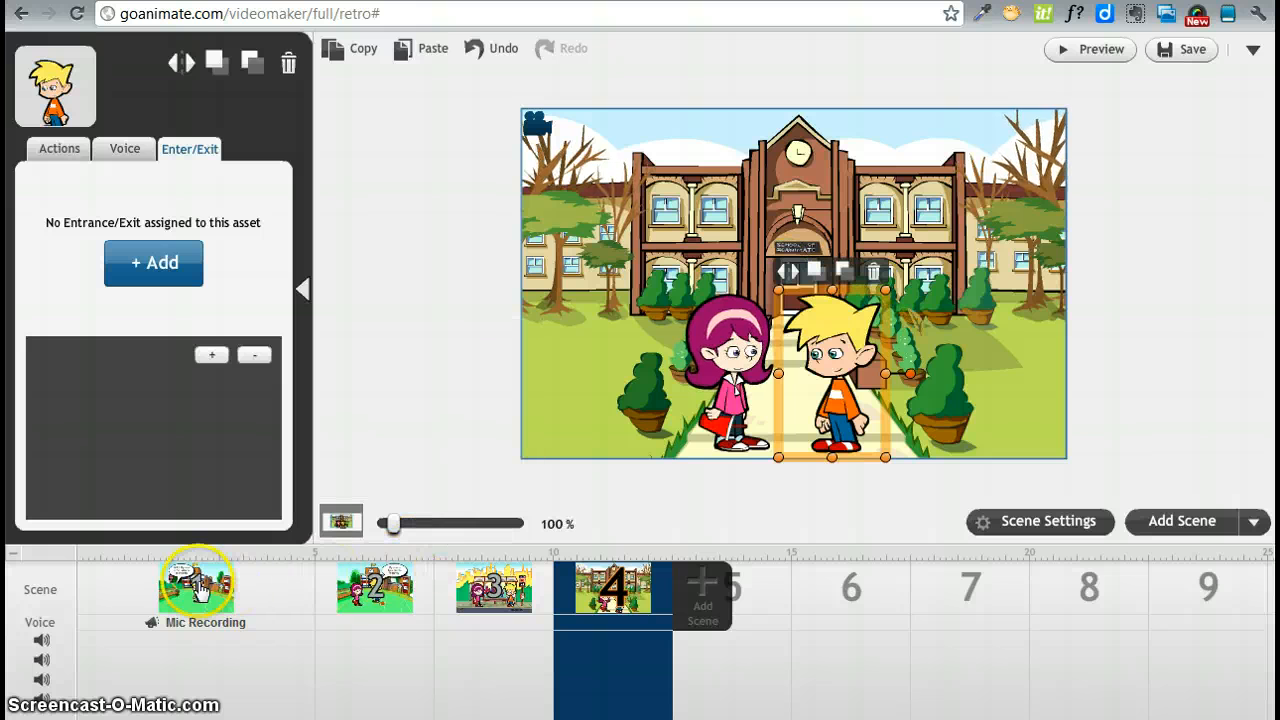
{"action": "mouse_move", "coordinate": [330, 600]}
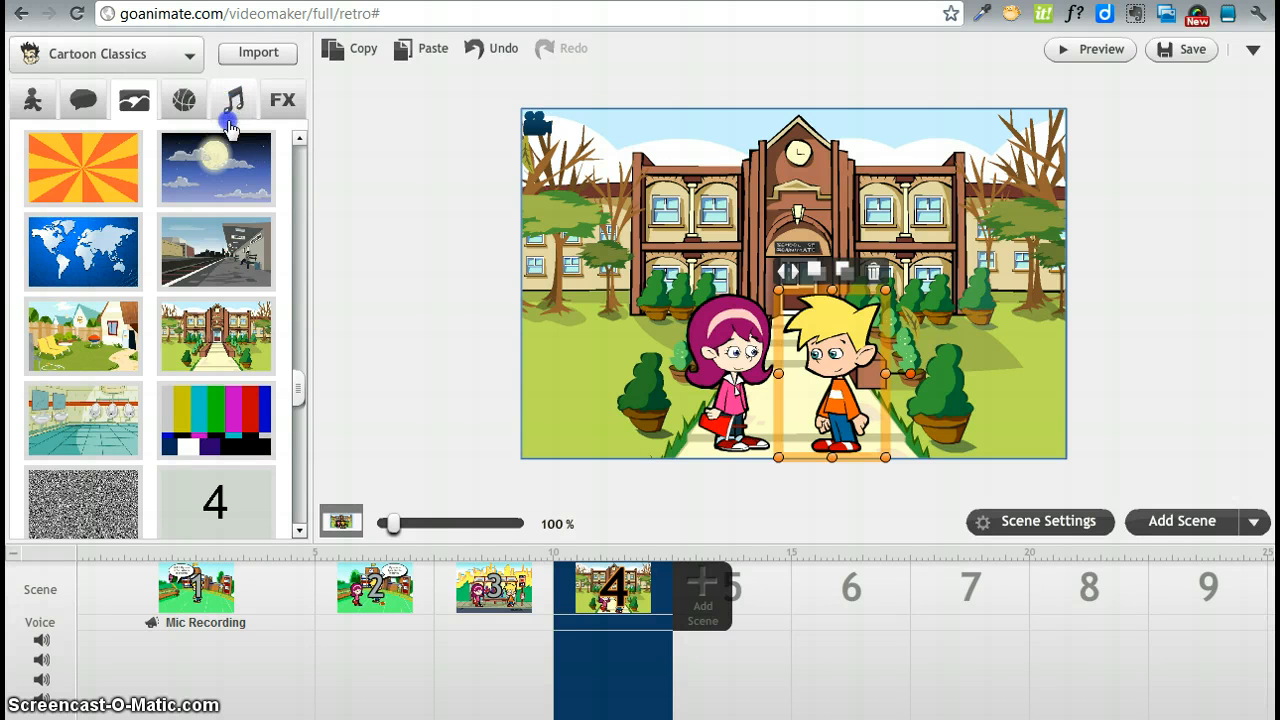
Browse the Music library and drag the Lite Groove track onto the timeline
{"action": "left_click", "coordinate": [233, 99]}
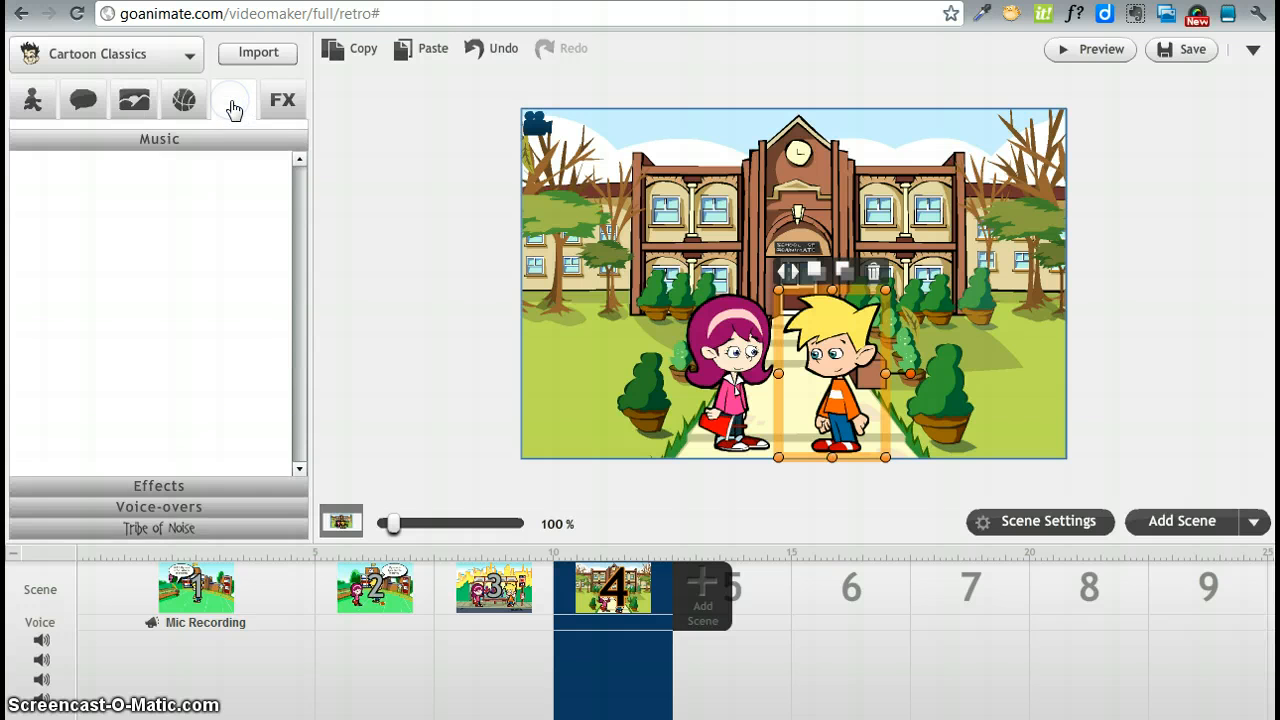
{"action": "left_click", "coordinate": [233, 99]}
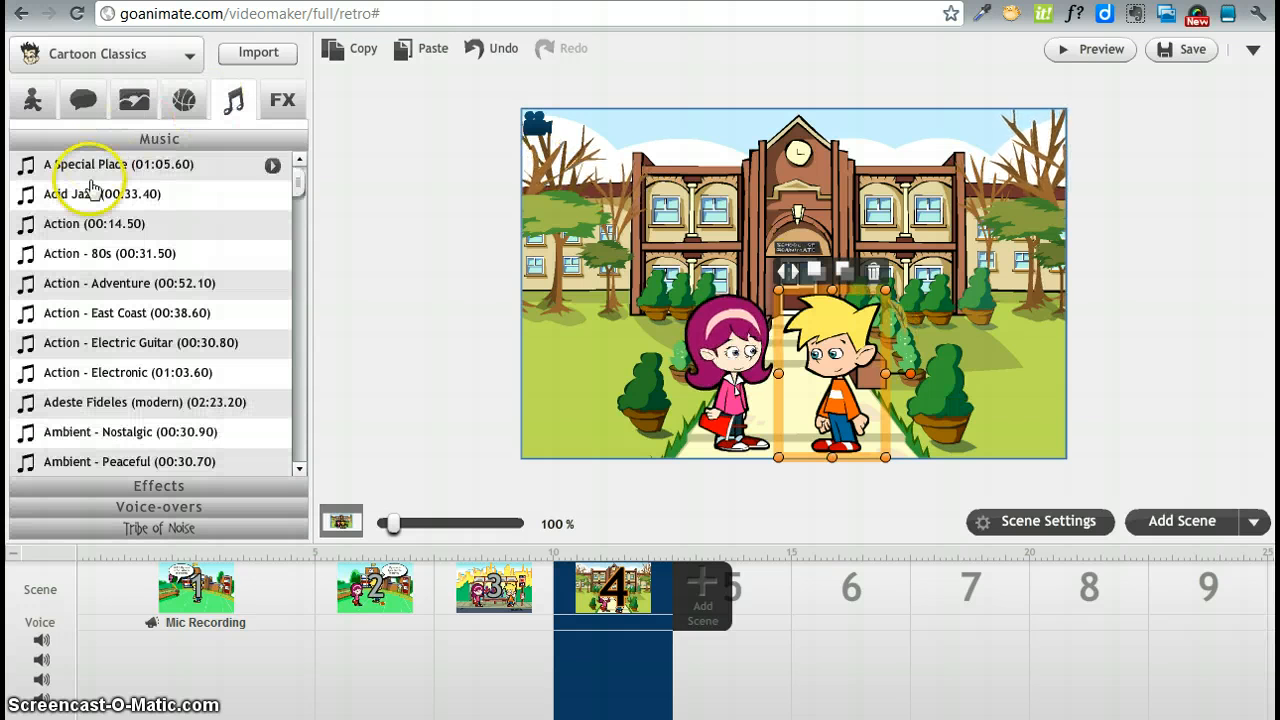
{"action": "mouse_move", "coordinate": [300, 223]}
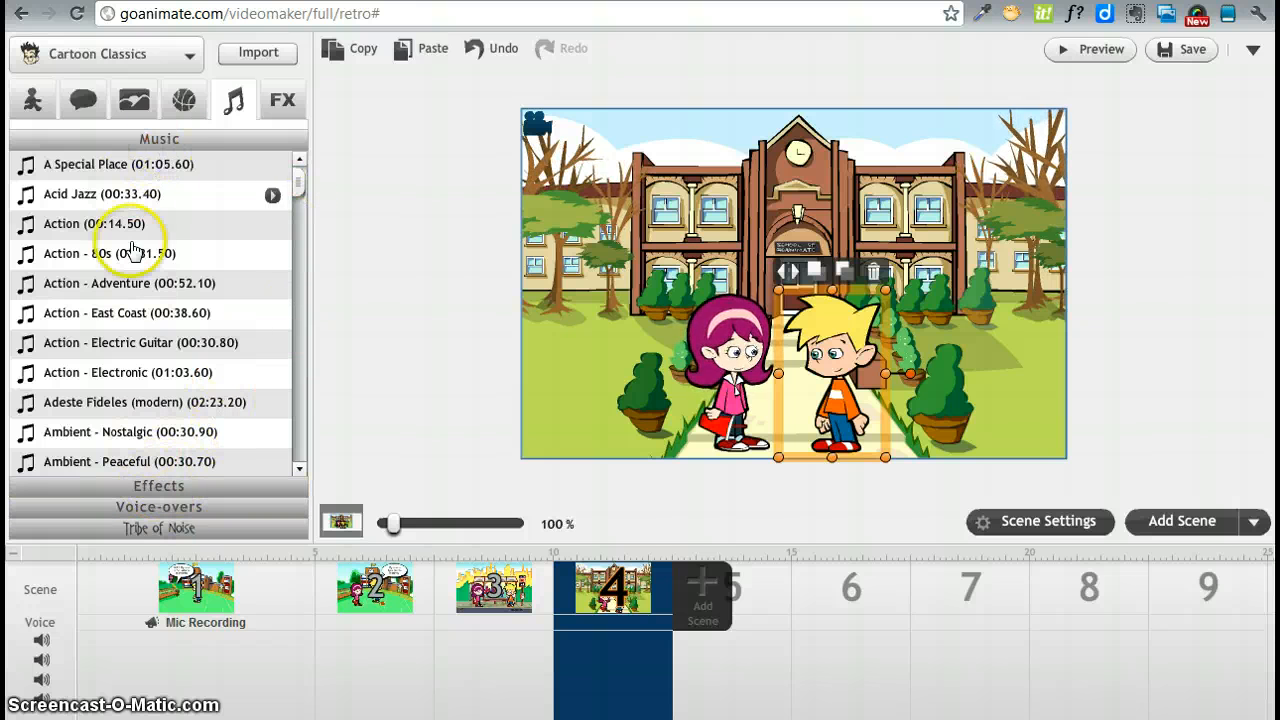
{"action": "scroll", "scroll_direction": "down", "scroll_amount": 3}
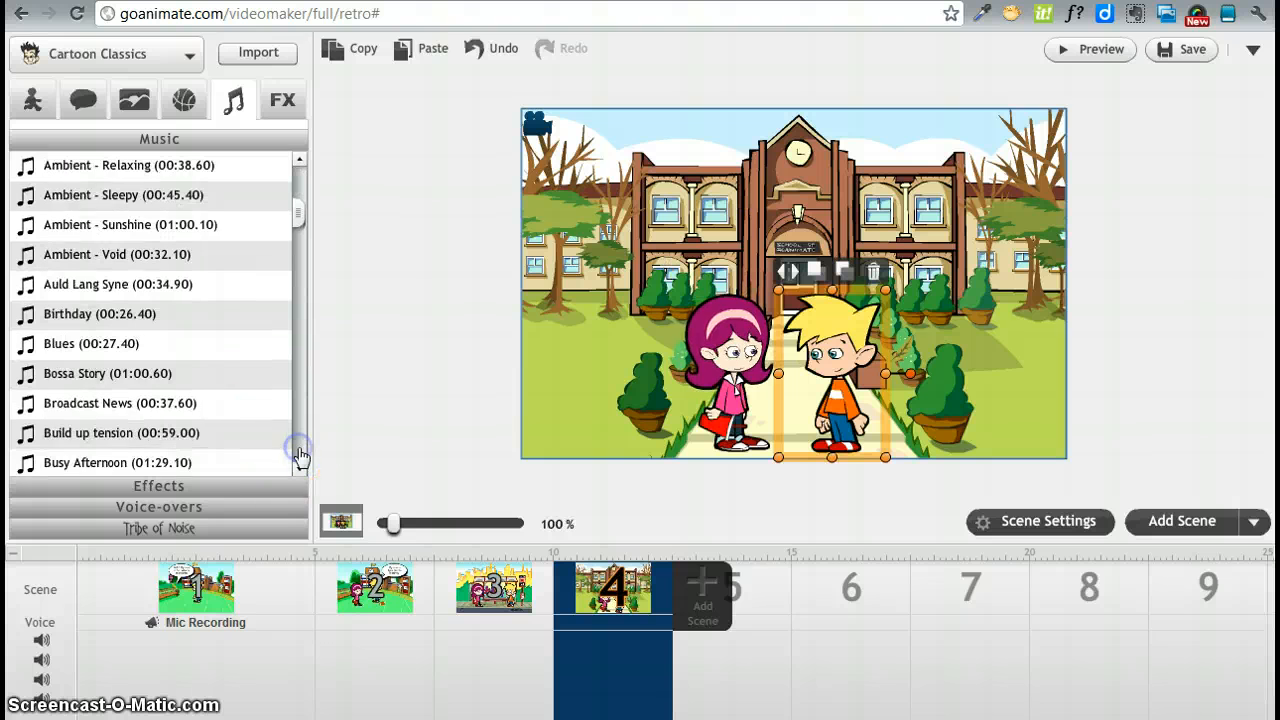
{"action": "scroll", "scroll_direction": "down", "scroll_amount": 3}
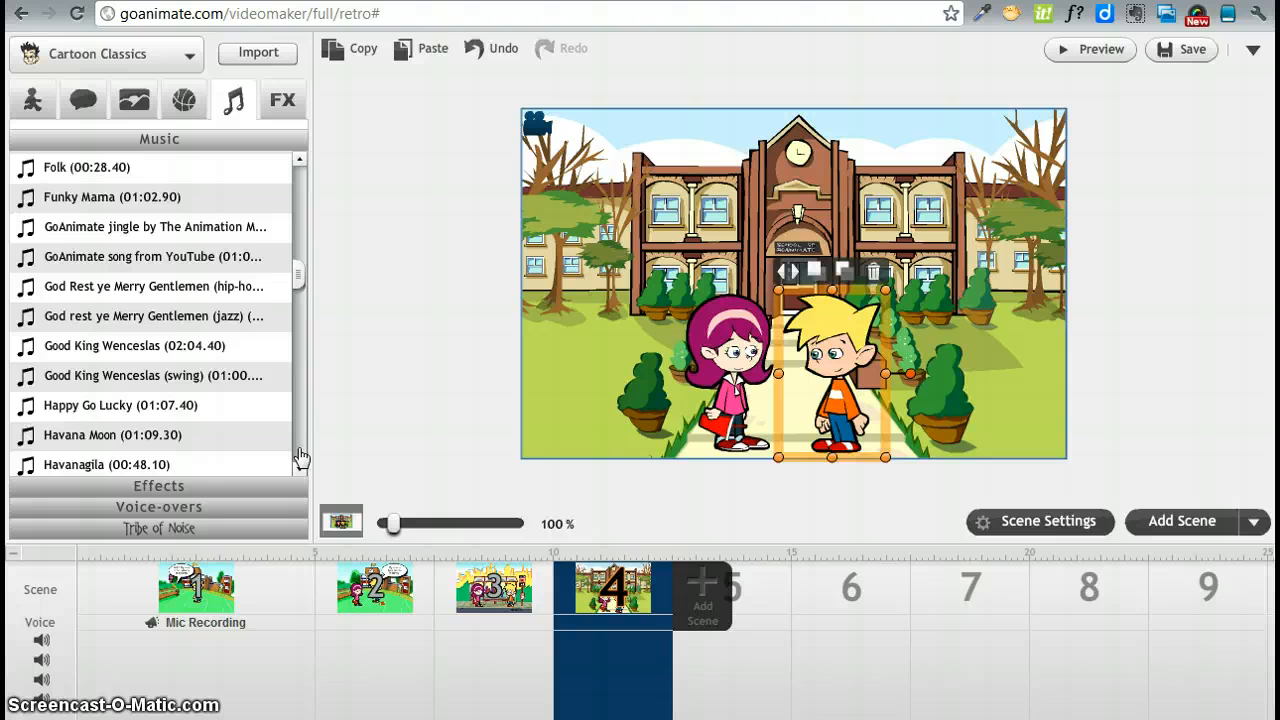
{"action": "scroll", "scroll_direction": "down", "scroll_amount": 3}
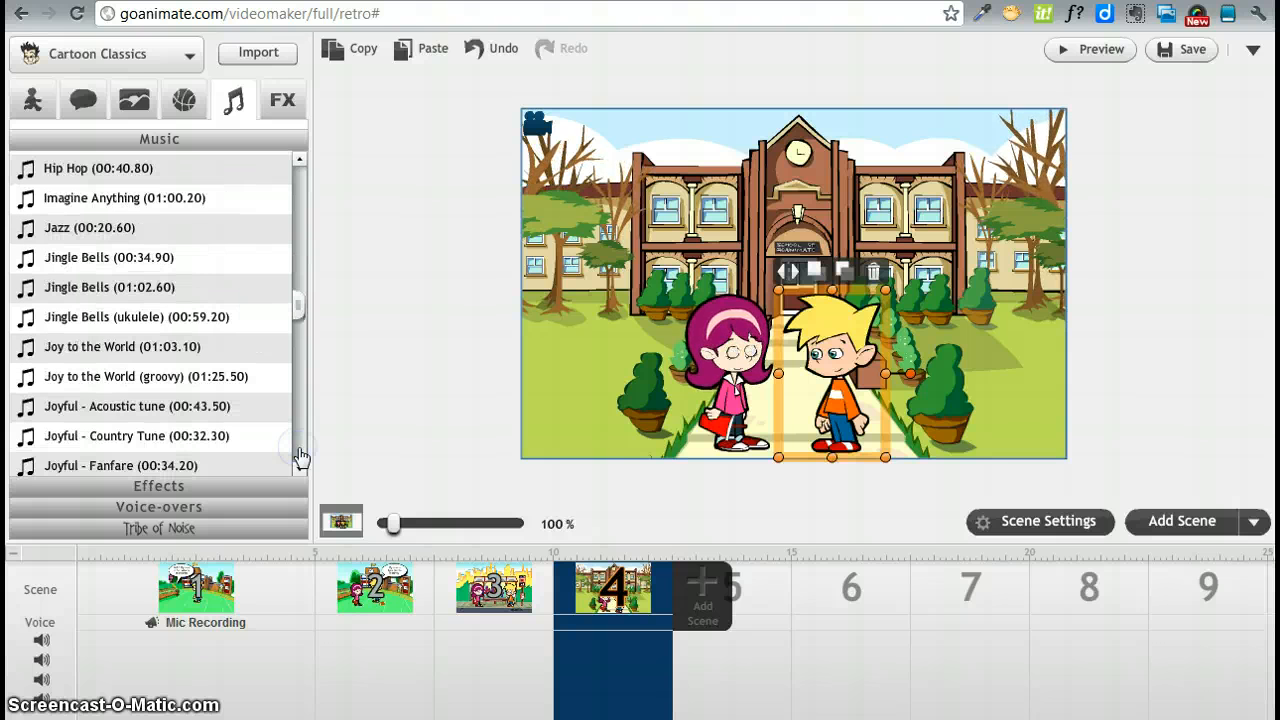
{"action": "scroll", "scroll_direction": "down", "scroll_amount": 3}
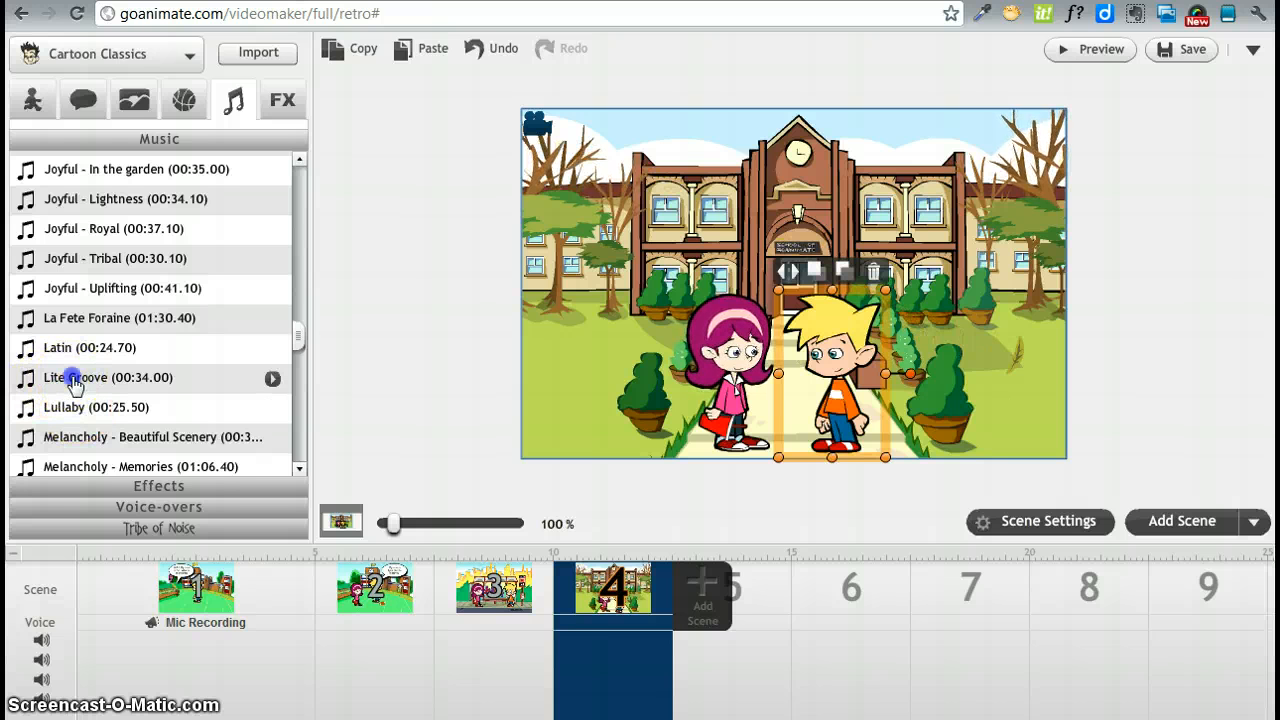
{"action": "left_click_drag", "start_coordinate": [75, 377], "coordinate": [375, 324]}
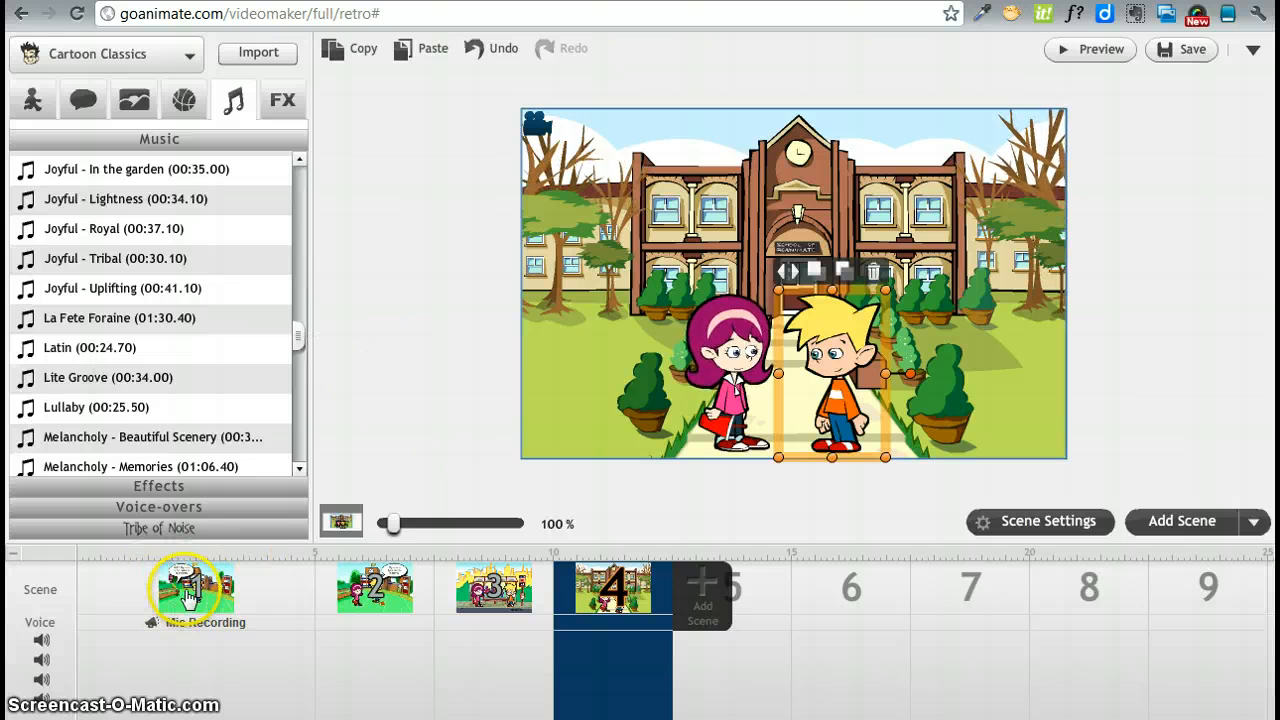
Place Lite Groove at the start of scene 1 and dismiss the Sounds in GoAnimate tip
{"action": "right_click", "coordinate": [195, 588]}
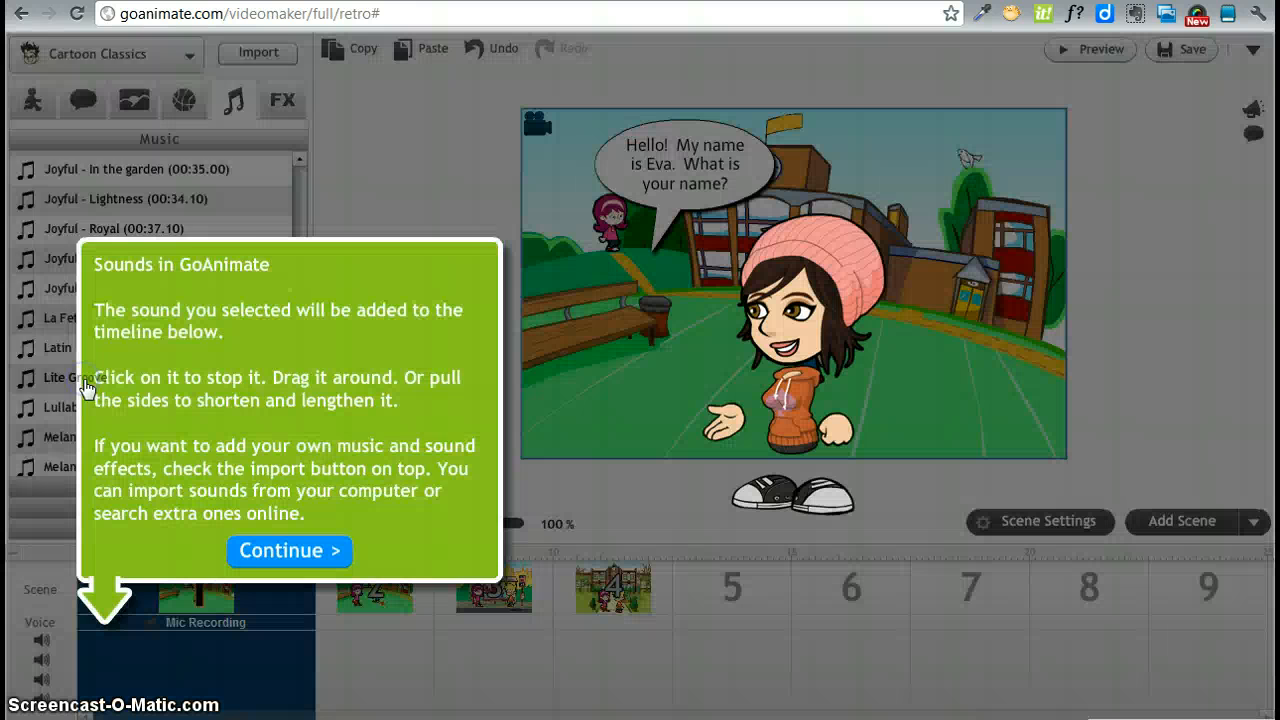
{"action": "left_click", "coordinate": [70, 377]}
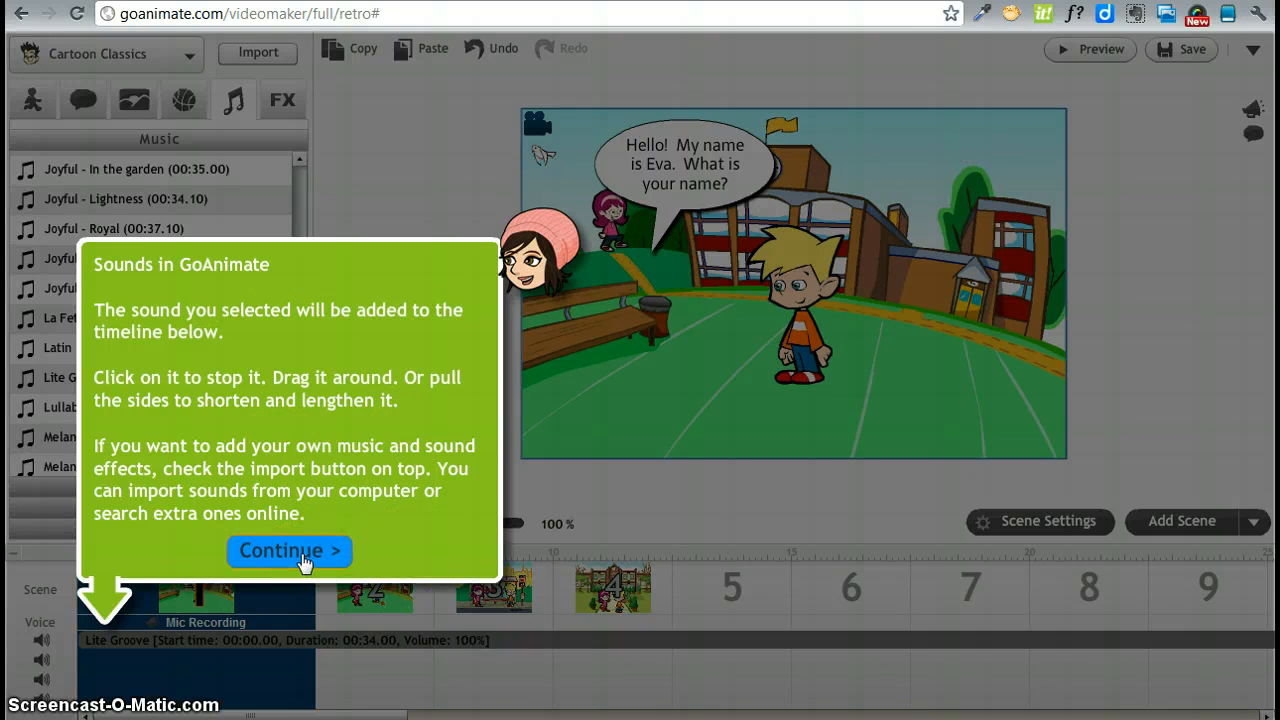
{"action": "left_click", "coordinate": [289, 551]}
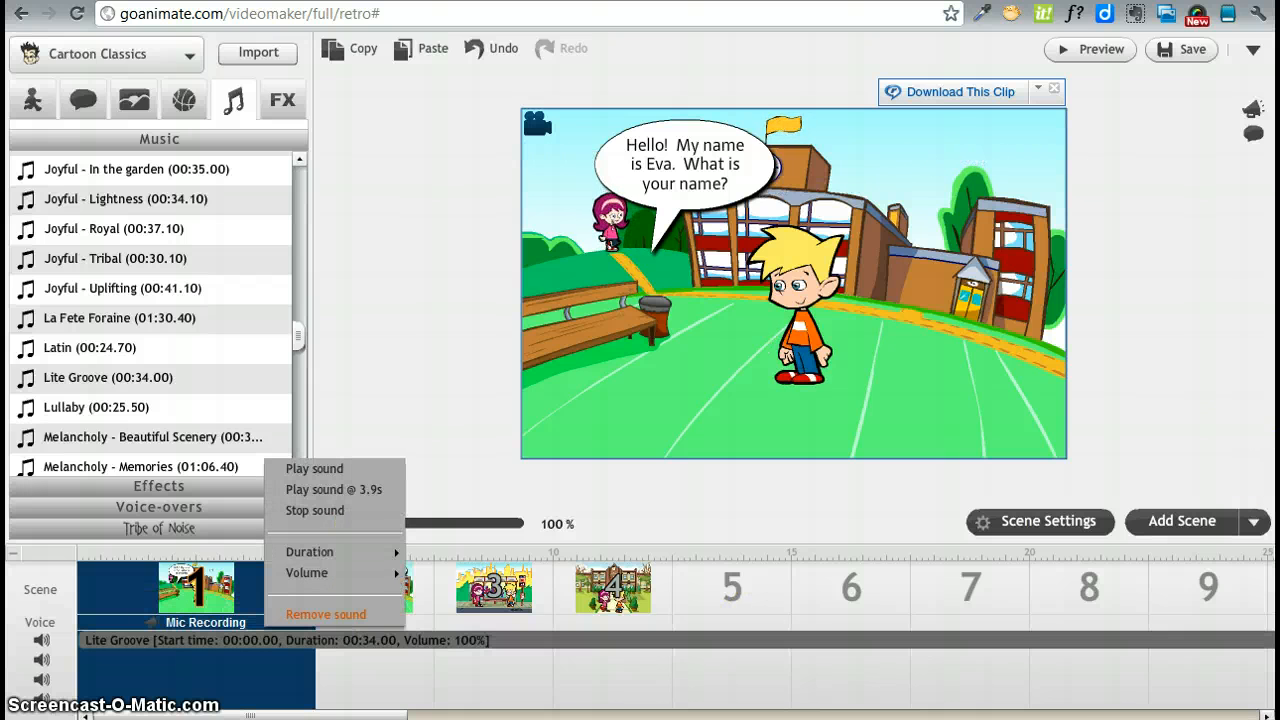
Set the Lite Groove track's duration to 12.5 seconds and its volume to 10%
{"action": "left_click", "coordinate": [307, 573]}
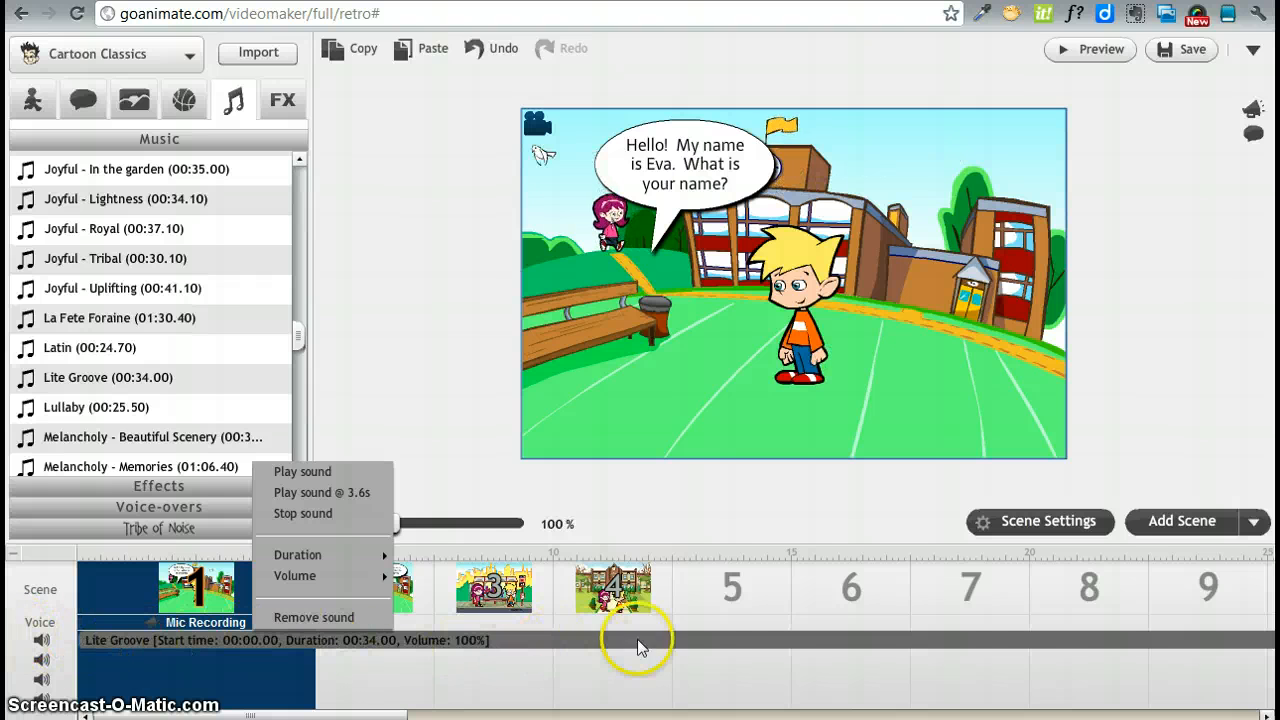
{"action": "mouse_move", "coordinate": [947, 640]}
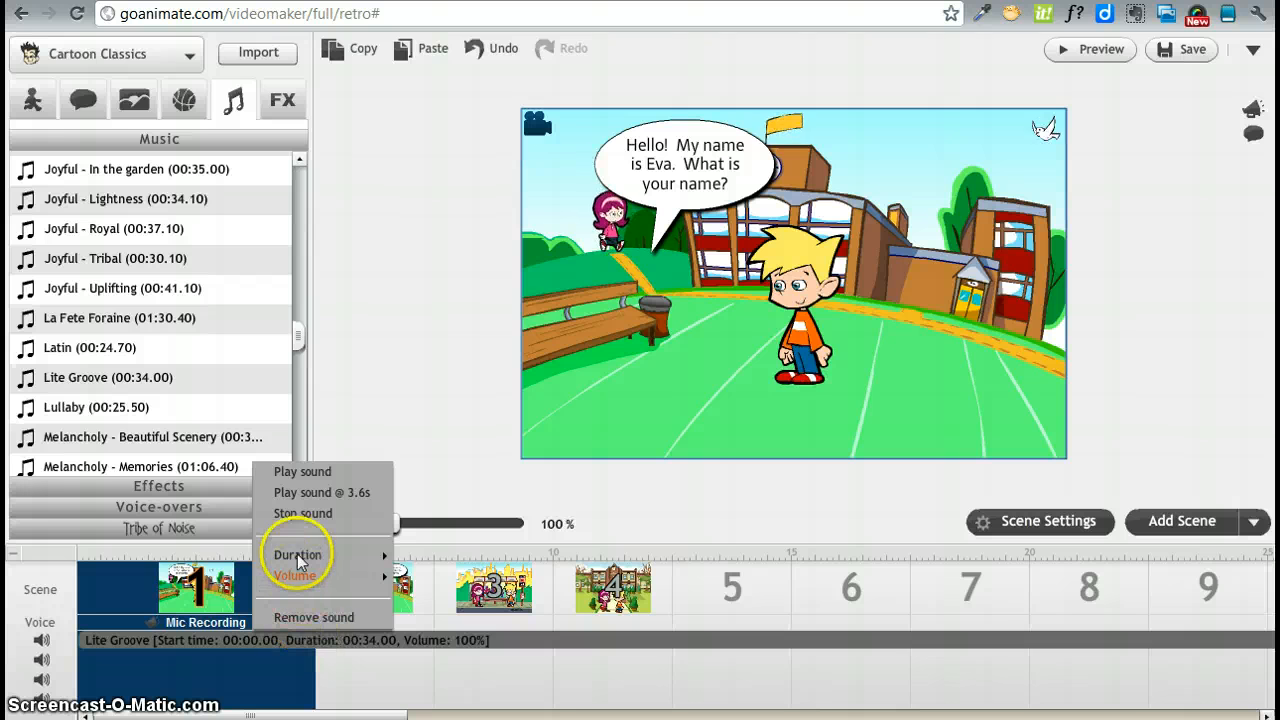
{"action": "left_click", "coordinate": [298, 554]}
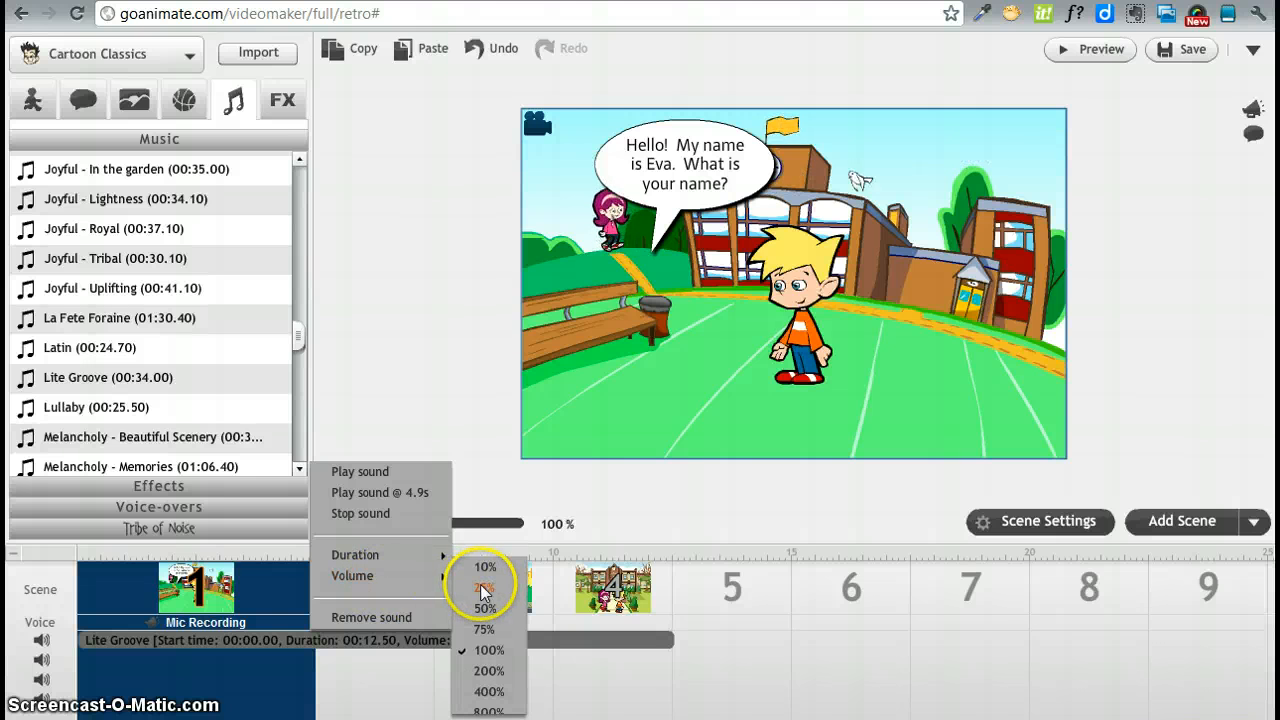
{"action": "left_click", "coordinate": [485, 566]}
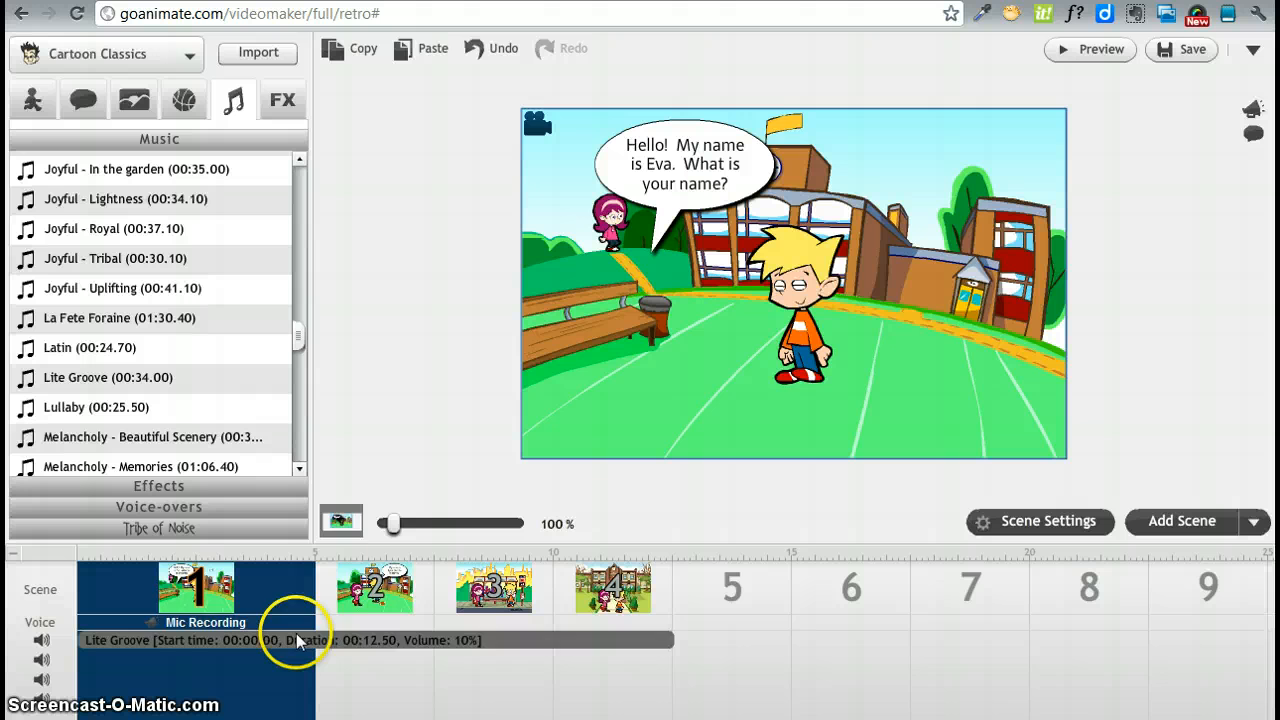
{"action": "right_click", "coordinate": [300, 640]}
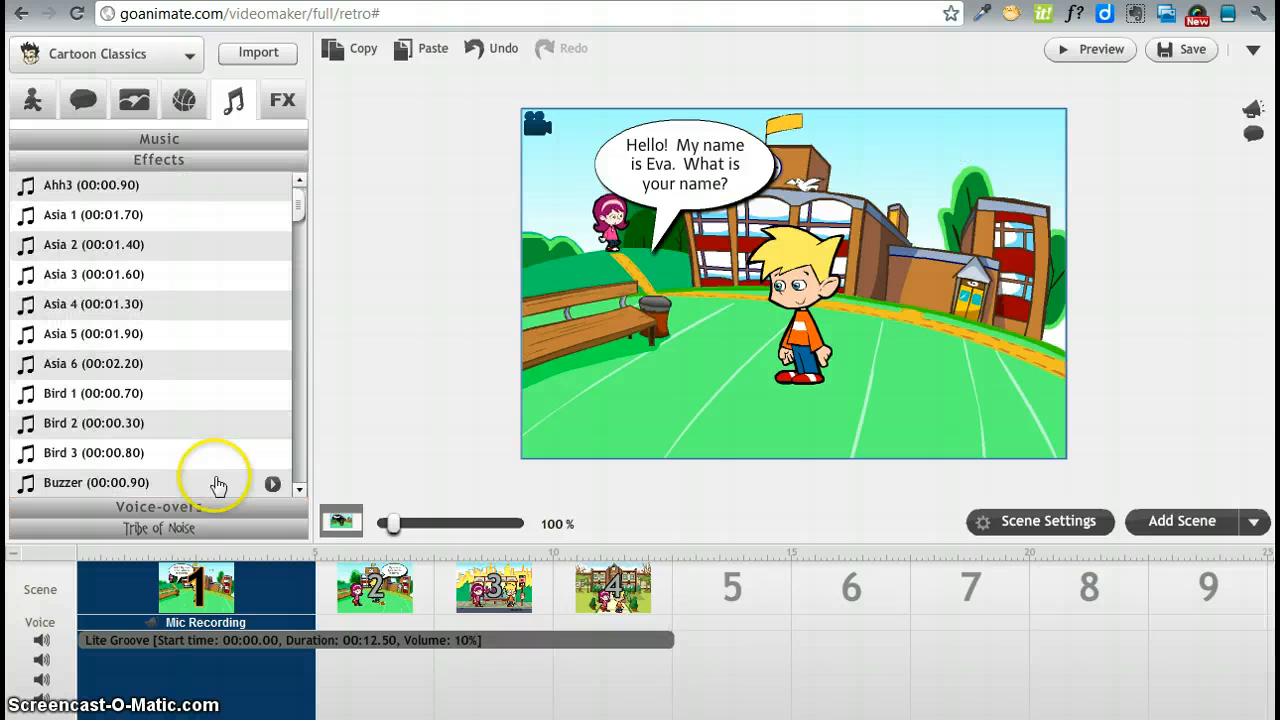
{"action": "scroll", "scroll_direction": "down", "scroll_amount": 3}
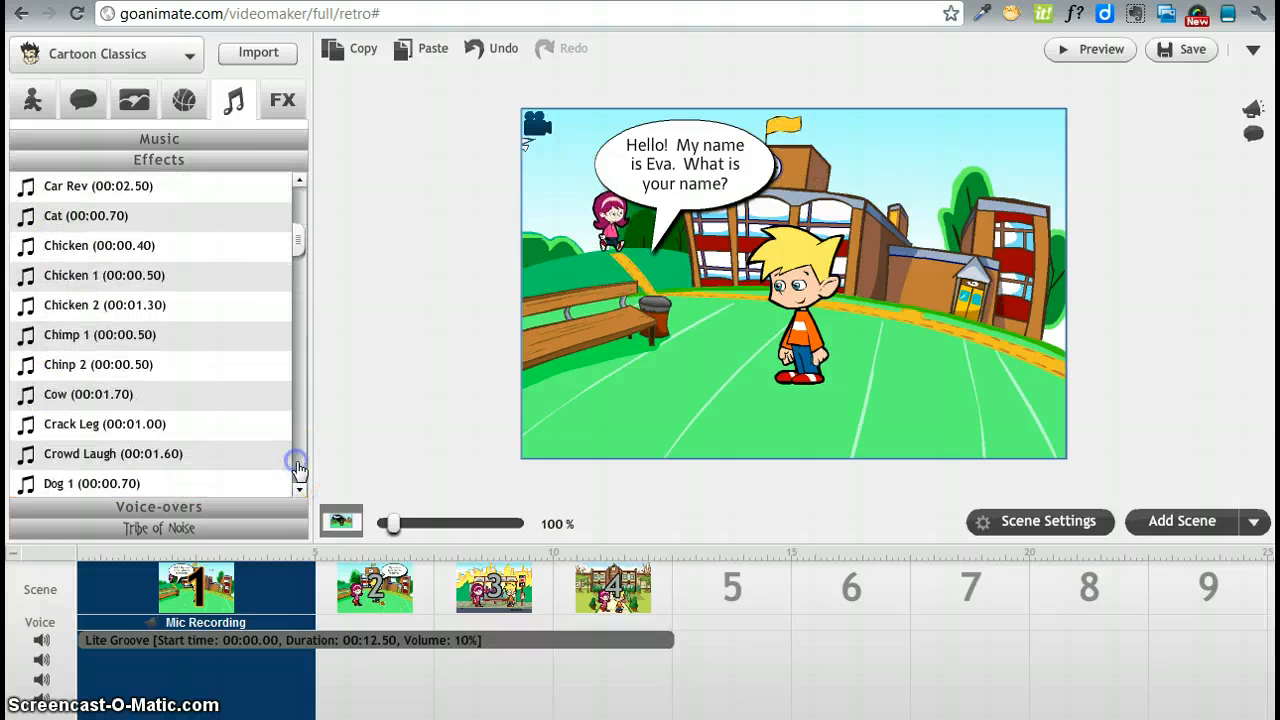
{"action": "scroll", "scroll_direction": "down", "scroll_amount": 3}
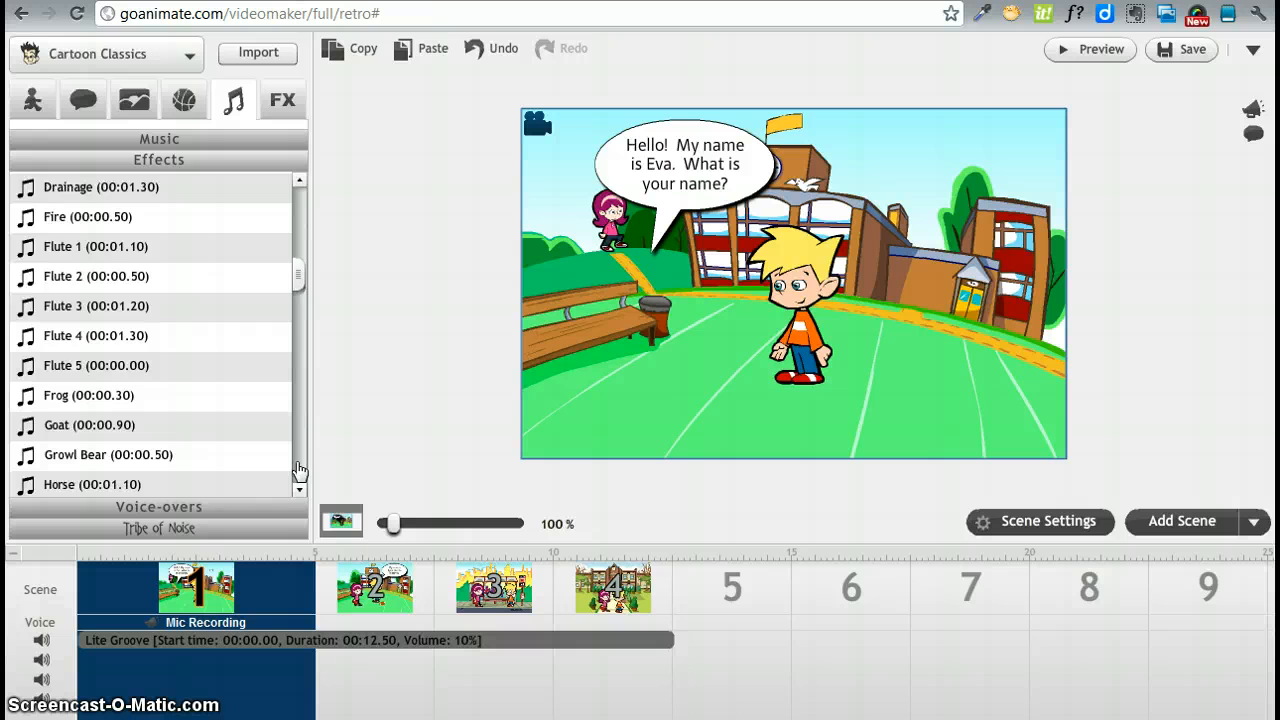
{"action": "scroll", "scroll_direction": "down", "scroll_amount": 3}
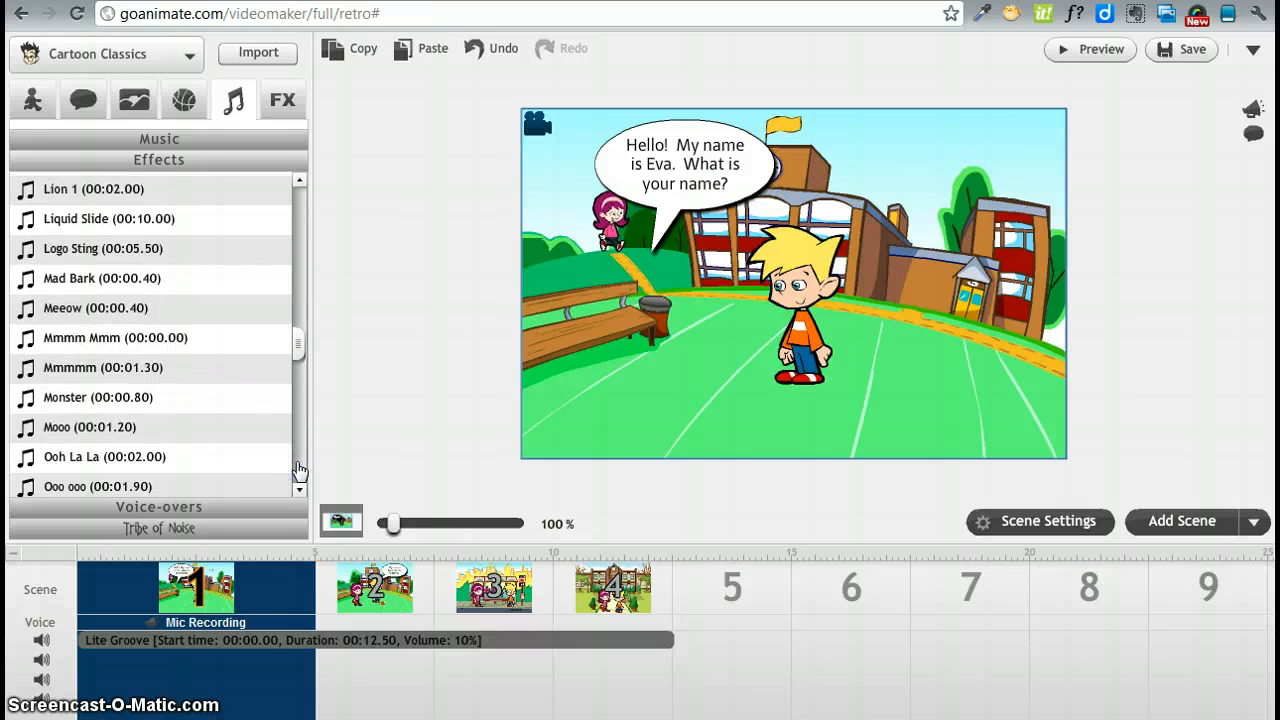
{"action": "scroll", "scroll_direction": "down", "scroll_amount": 3}
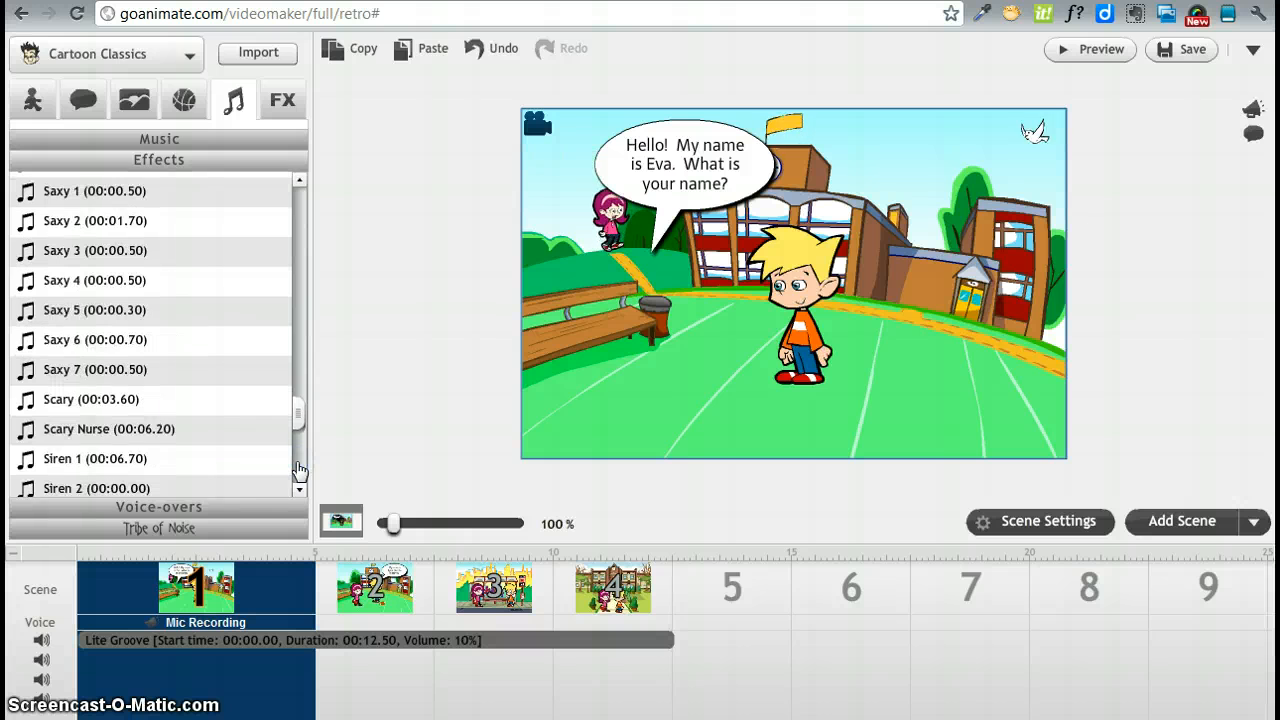
{"action": "left_click", "coordinate": [159, 180]}
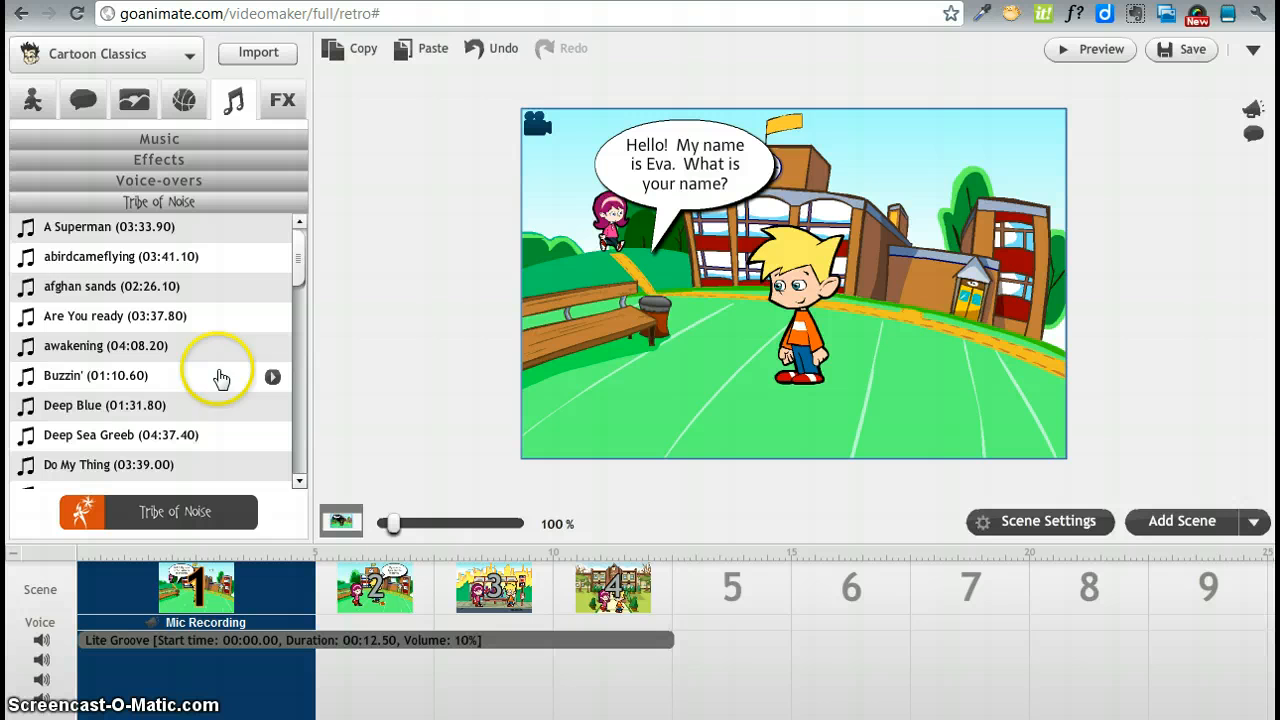
{"action": "mouse_move", "coordinate": [80, 483]}
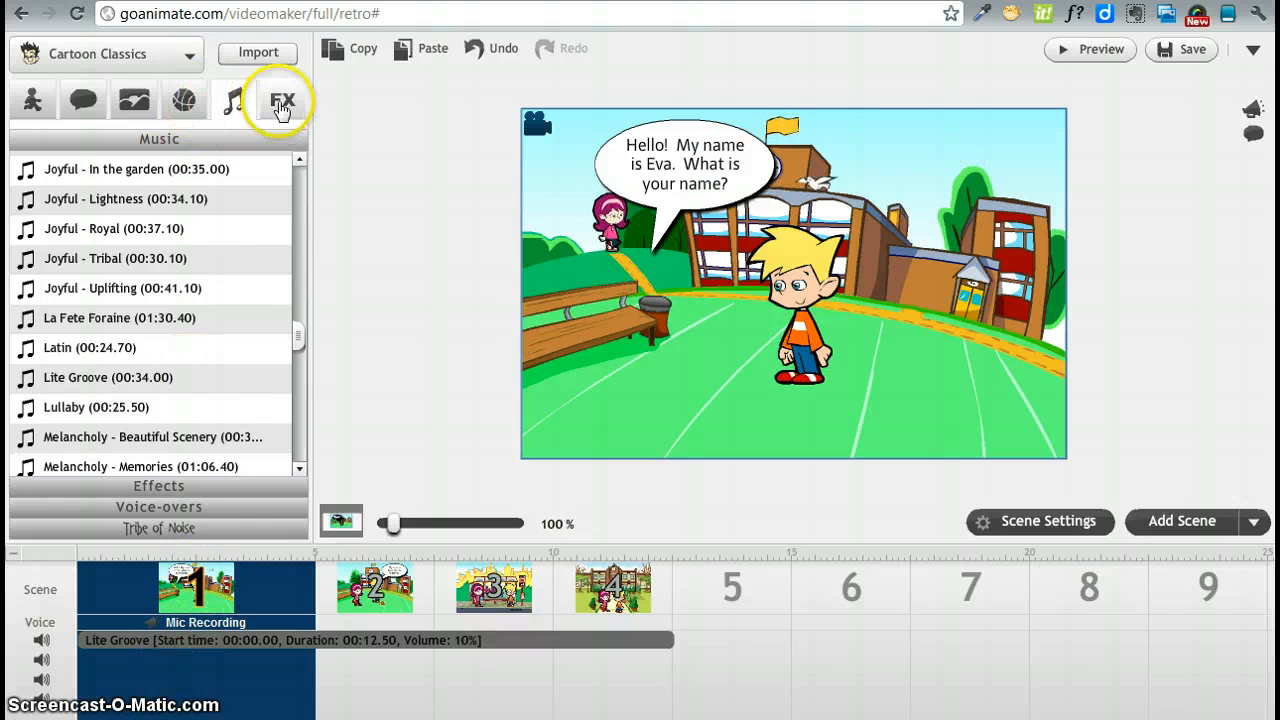
Open the FX library and scroll down to the fade and Square In effects
{"action": "left_click", "coordinate": [283, 99]}
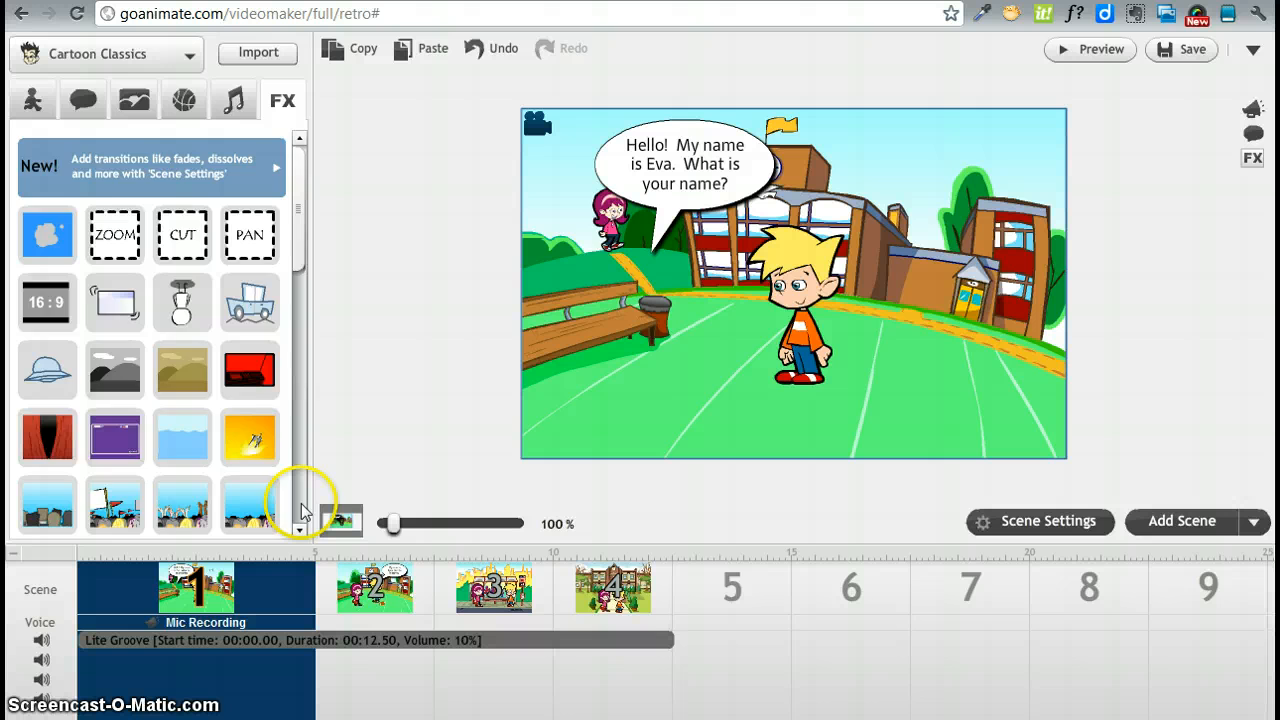
{"action": "scroll", "scroll_direction": "down", "scroll_amount": 3}
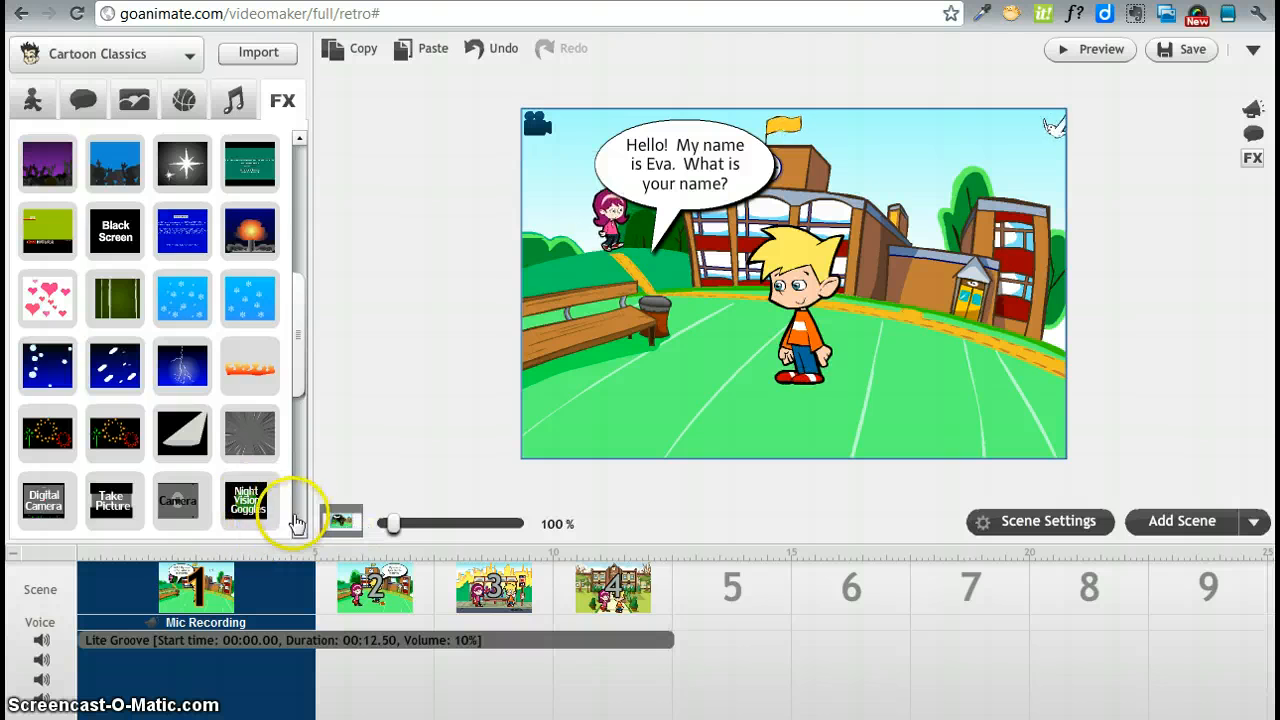
{"action": "scroll", "scroll_direction": "down", "scroll_amount": 3}
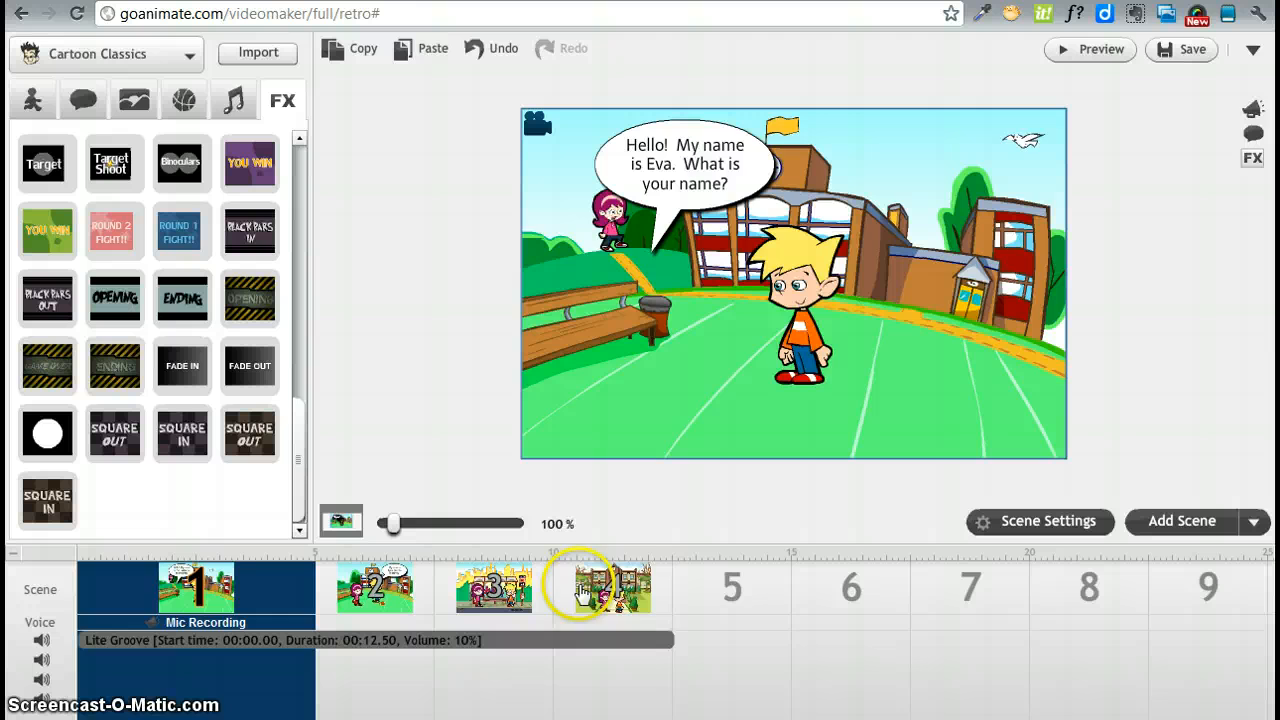
Select scene 4, add the horizontal-squares effect, and bring up the extra effect's options
{"action": "right_click", "coordinate": [613, 587]}
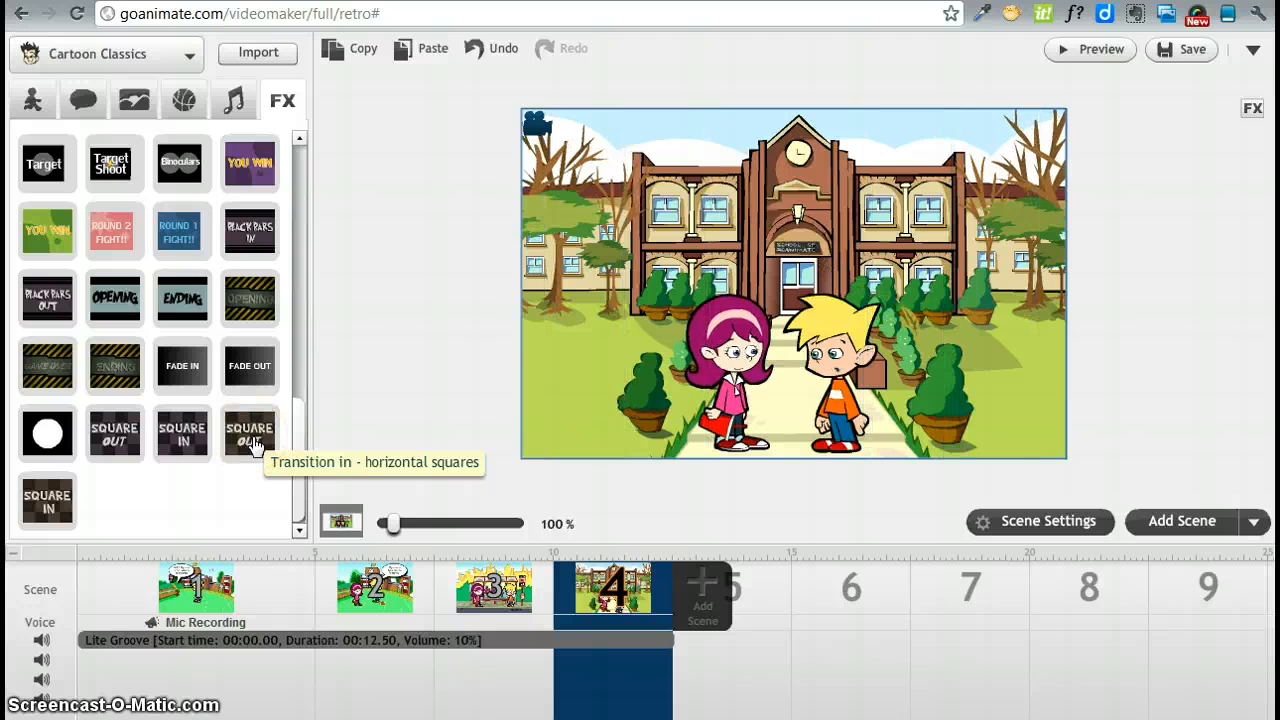
{"action": "left_click", "coordinate": [182, 433]}
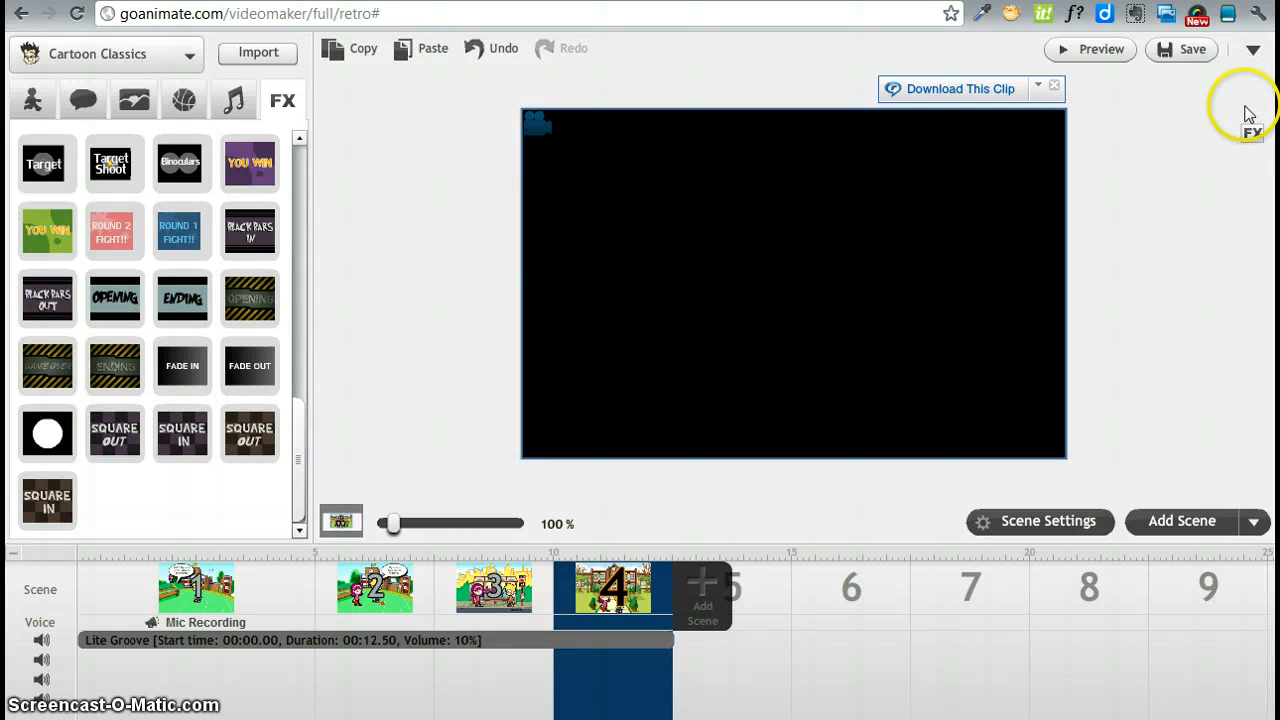
{"action": "mouse_move", "coordinate": [1252, 112]}
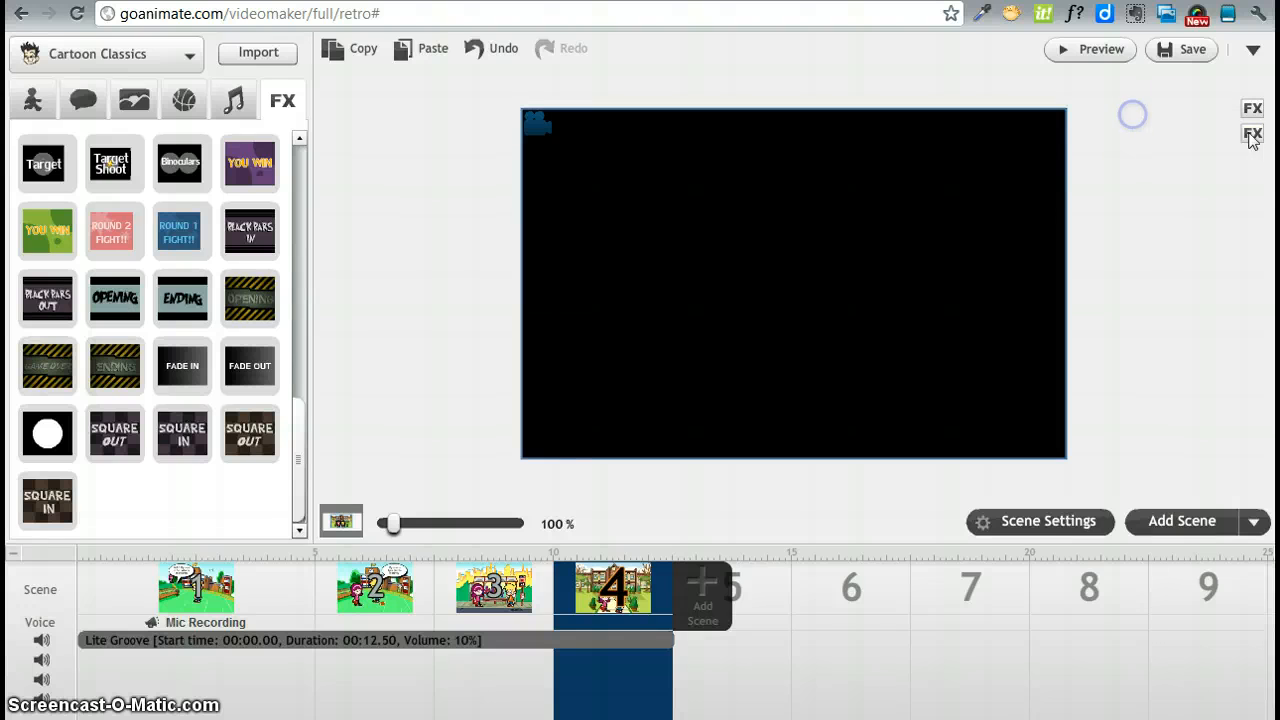
{"action": "left_click", "coordinate": [1252, 133]}
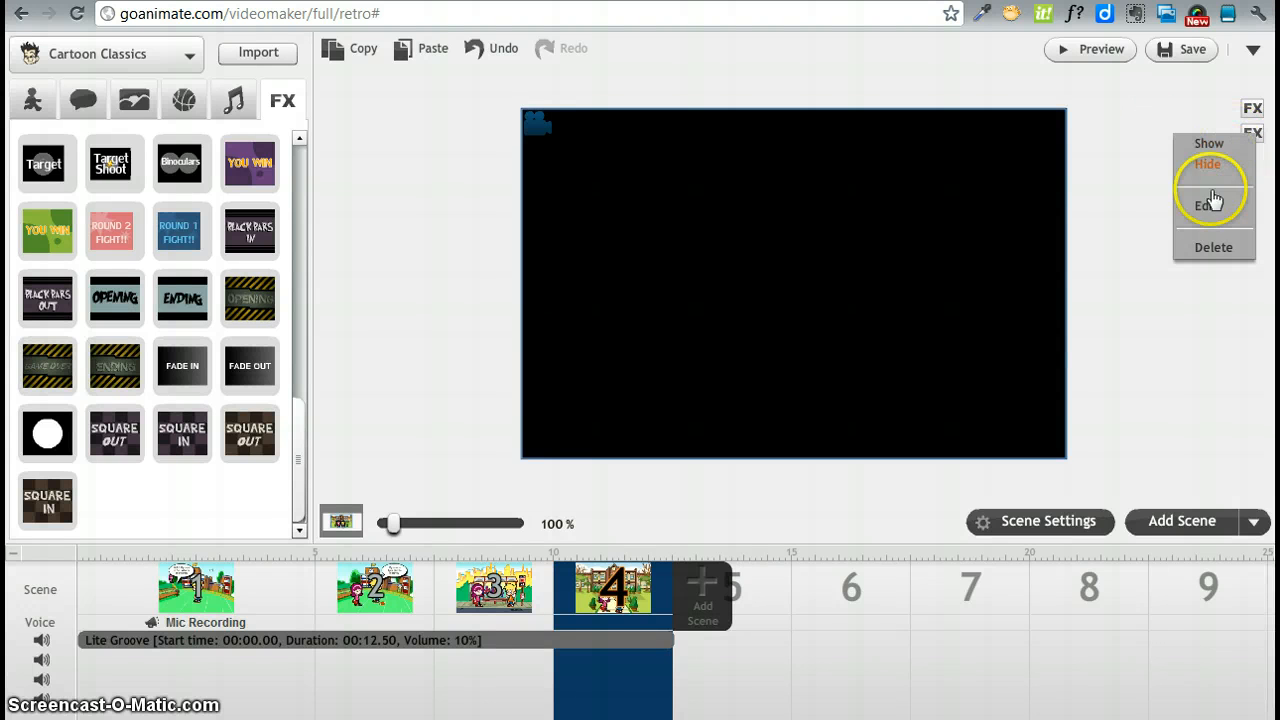
{"action": "mouse_move", "coordinate": [1211, 247]}
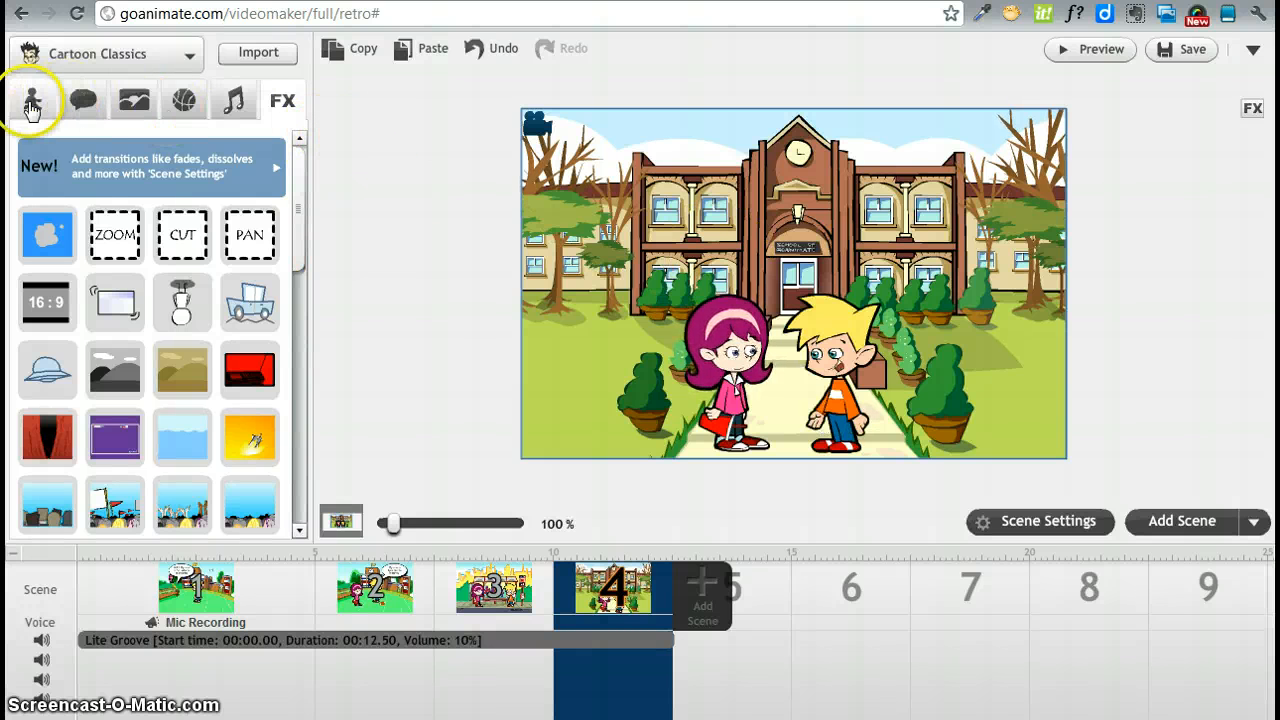
Open scene 3's Scene Settings and choose Pixel Dissolve as its transition from the previous scene
{"action": "left_click", "coordinate": [187, 54]}
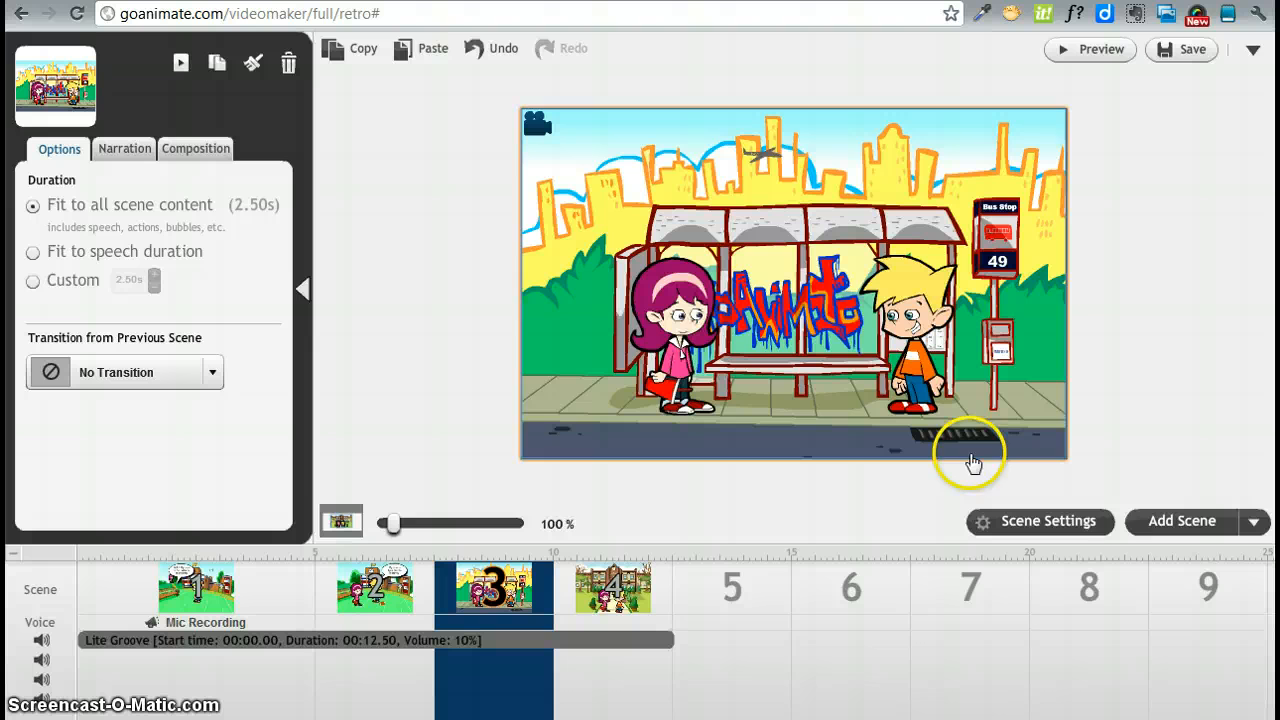
{"action": "left_click", "coordinate": [375, 588]}
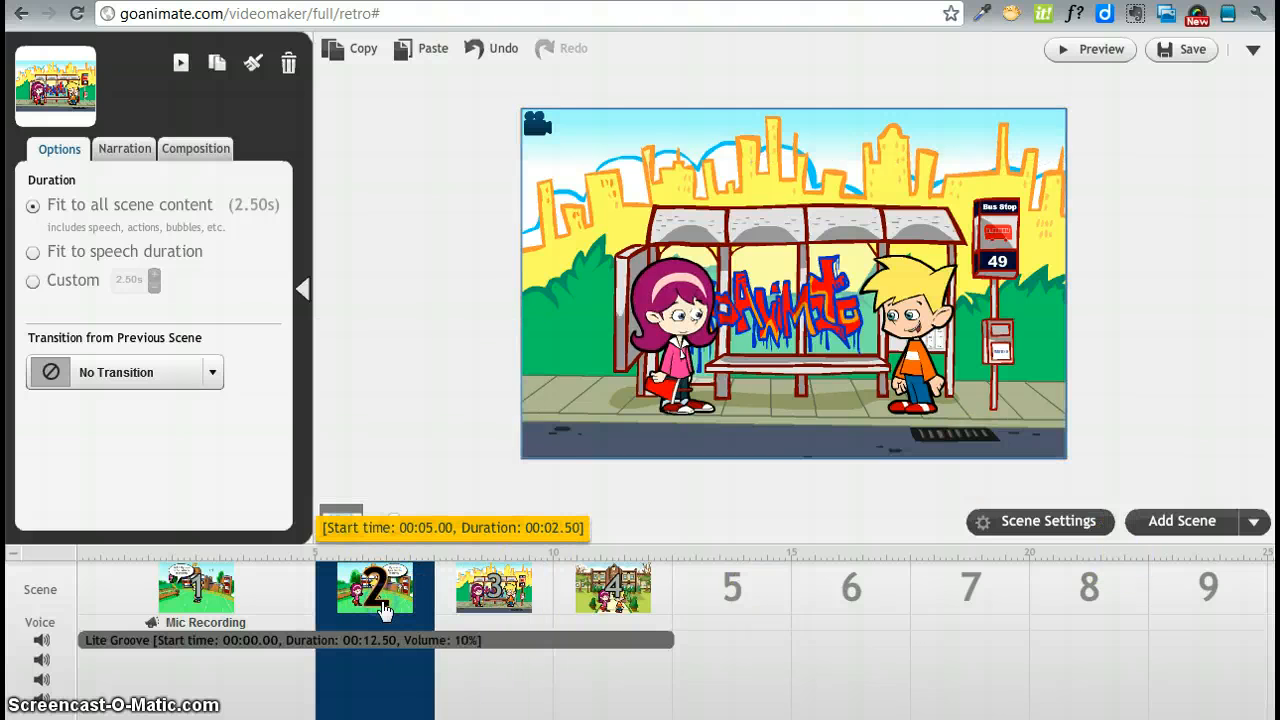
{"action": "right_click", "coordinate": [493, 588]}
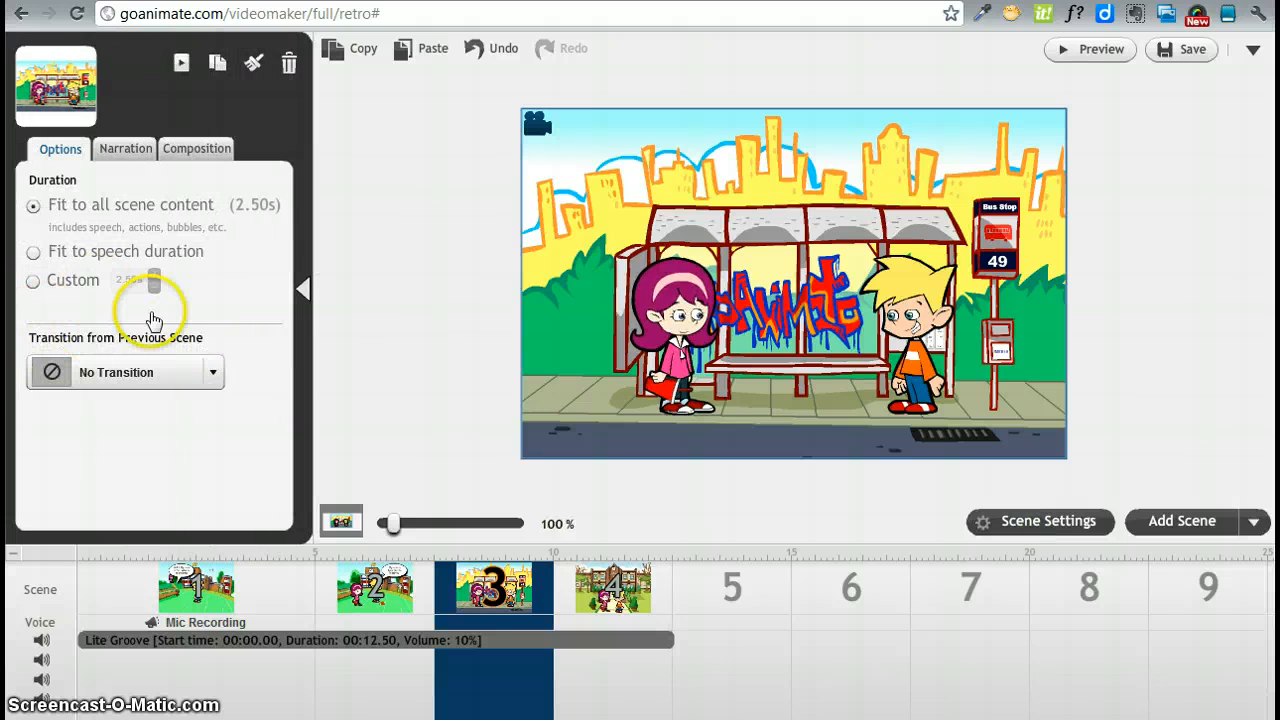
{"action": "mouse_move", "coordinate": [1030, 527]}
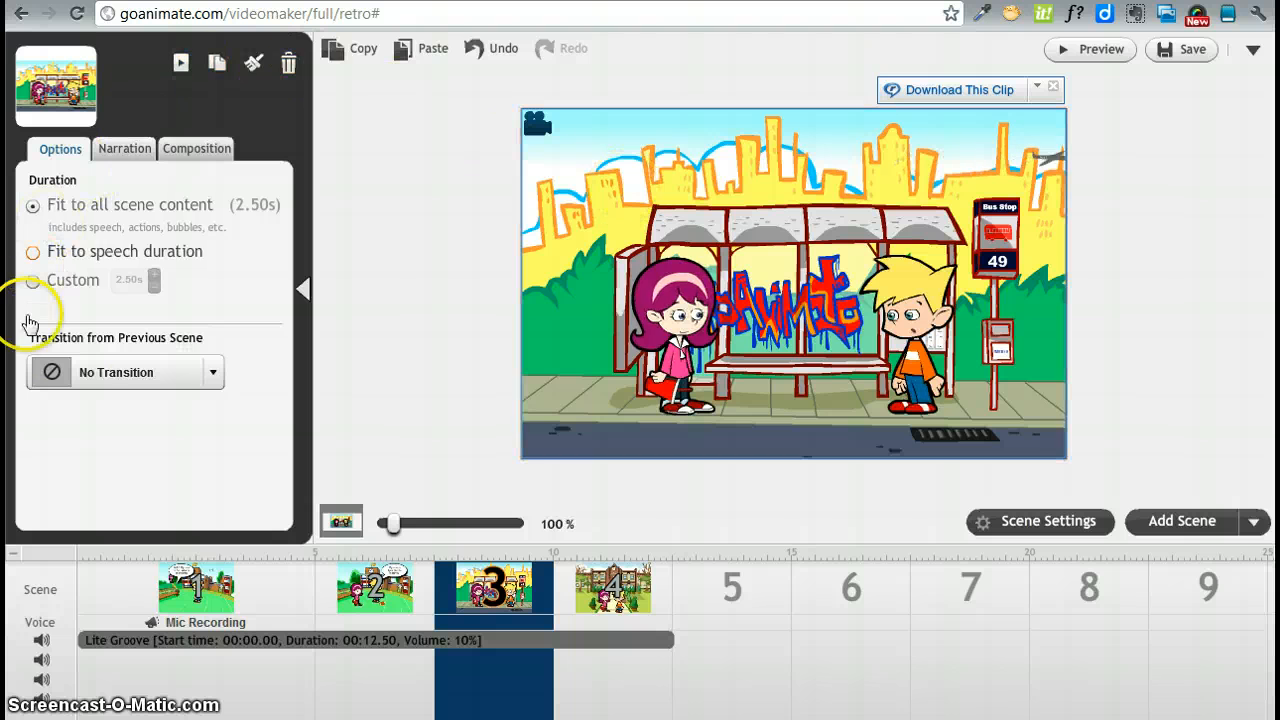
{"action": "left_click", "coordinate": [212, 372]}
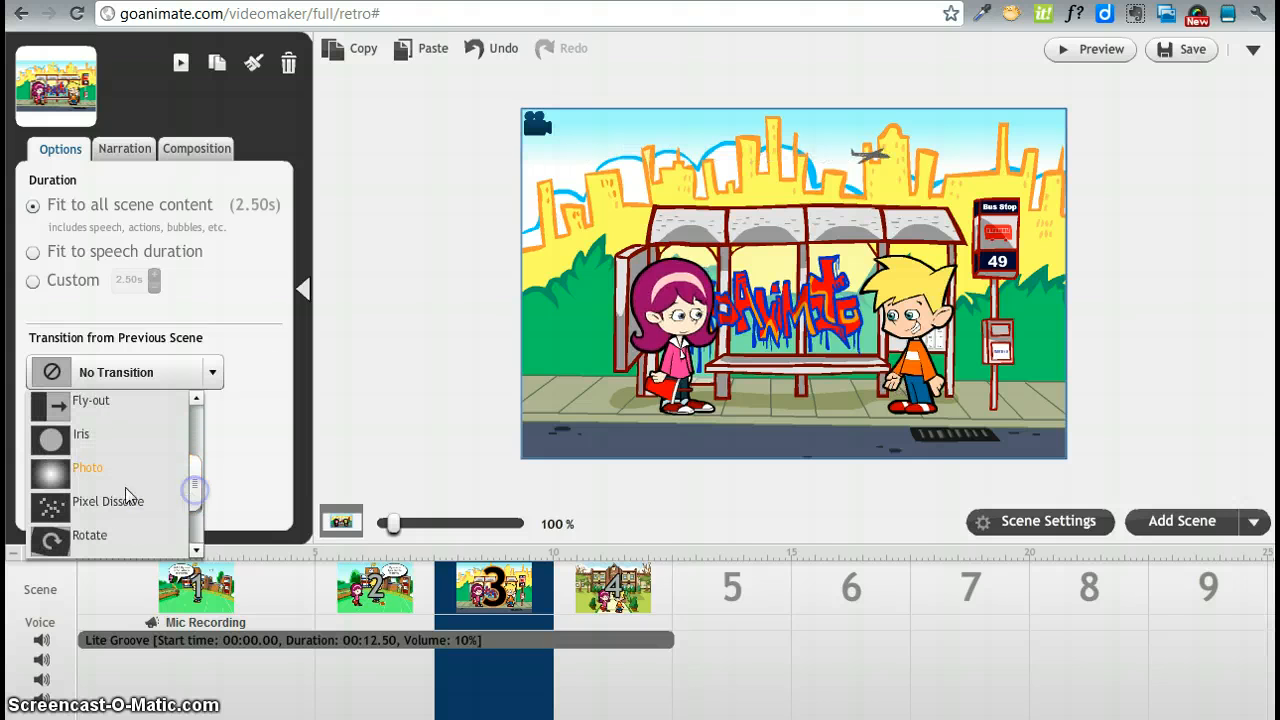
{"action": "left_click", "coordinate": [107, 501]}
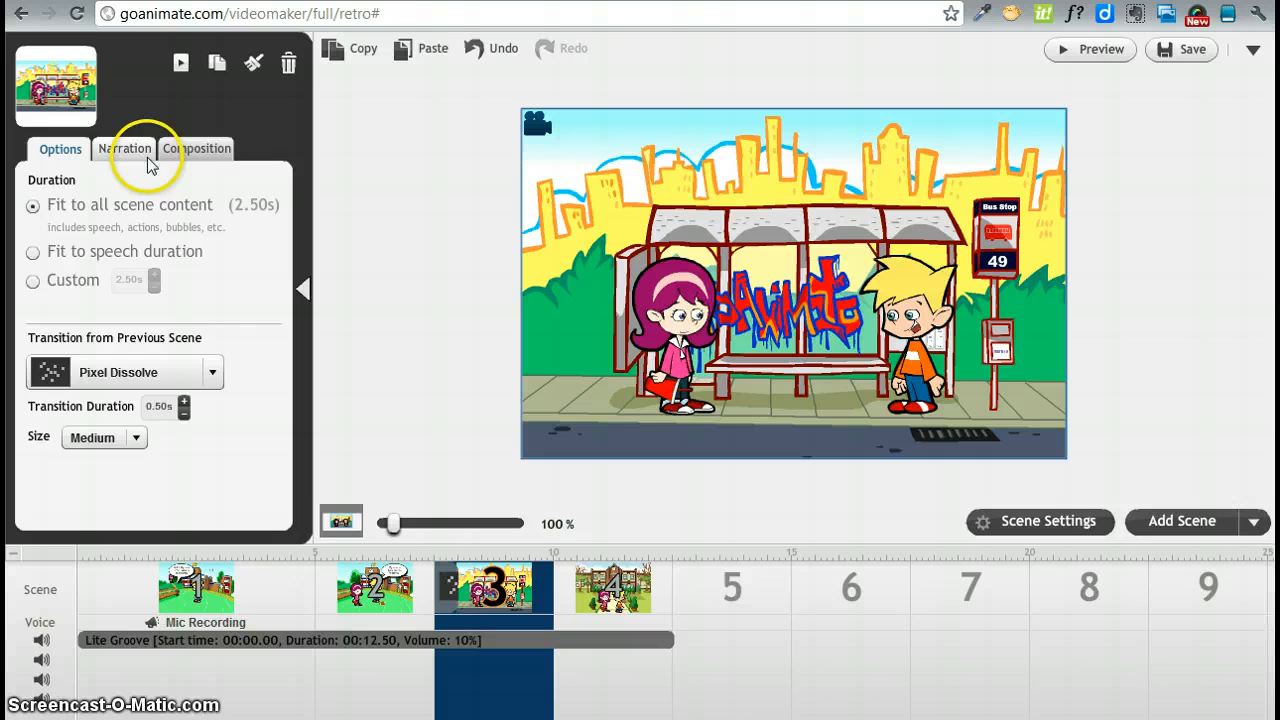
Open the Narration tab in scene 3's settings, with nothing recorded
{"action": "left_click", "coordinate": [124, 148]}
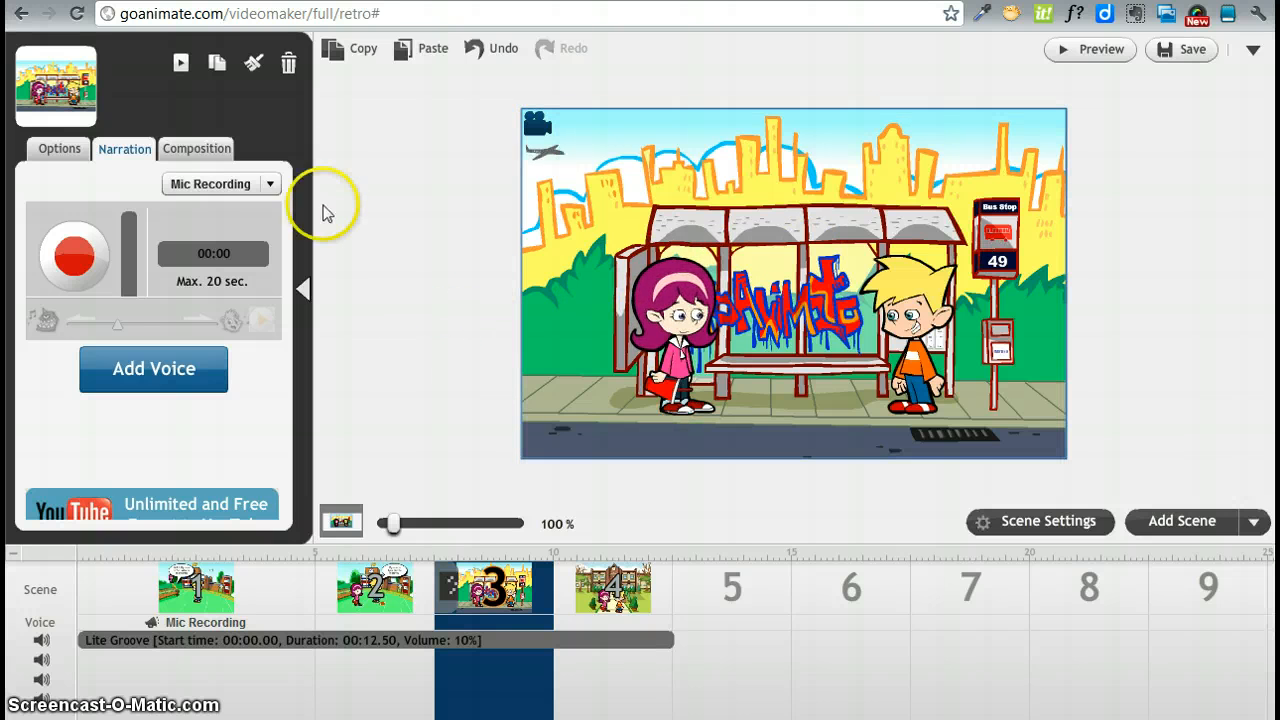
{"action": "mouse_move", "coordinate": [470, 95]}
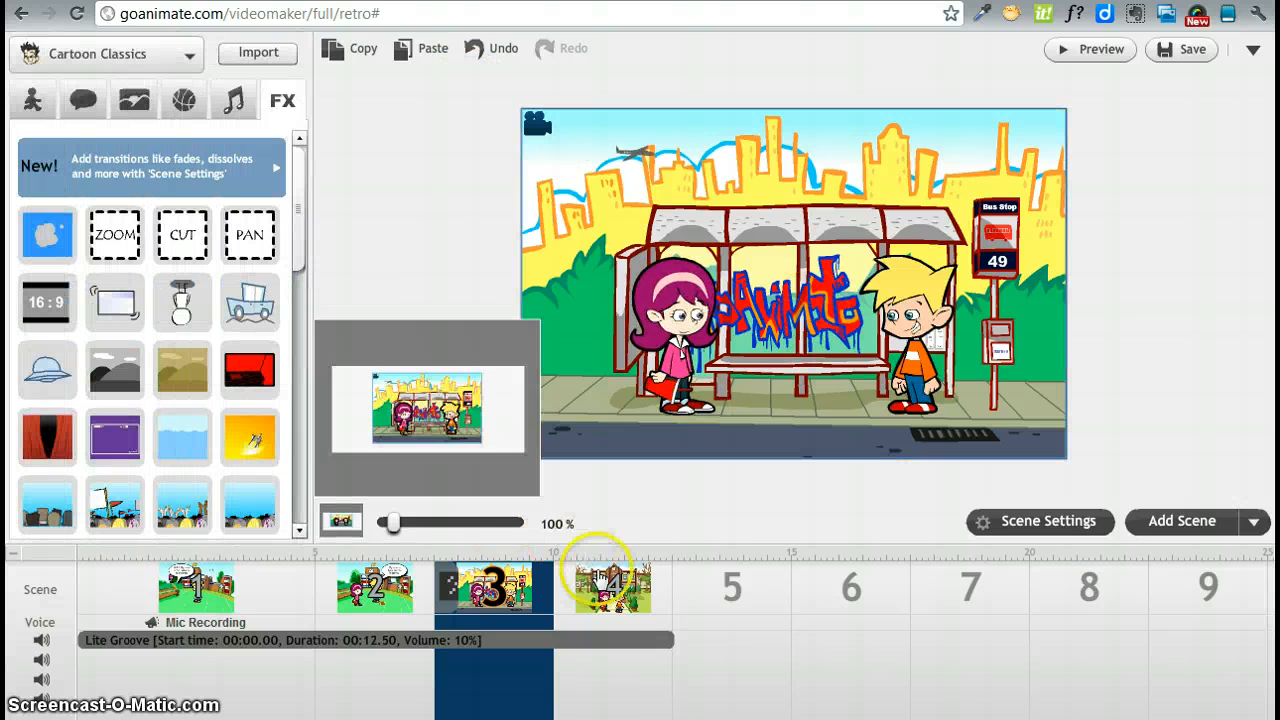
Open scene 4's Scene Settings and choose Blinds as its transition from the previous scene
{"action": "right_click", "coordinate": [613, 585]}
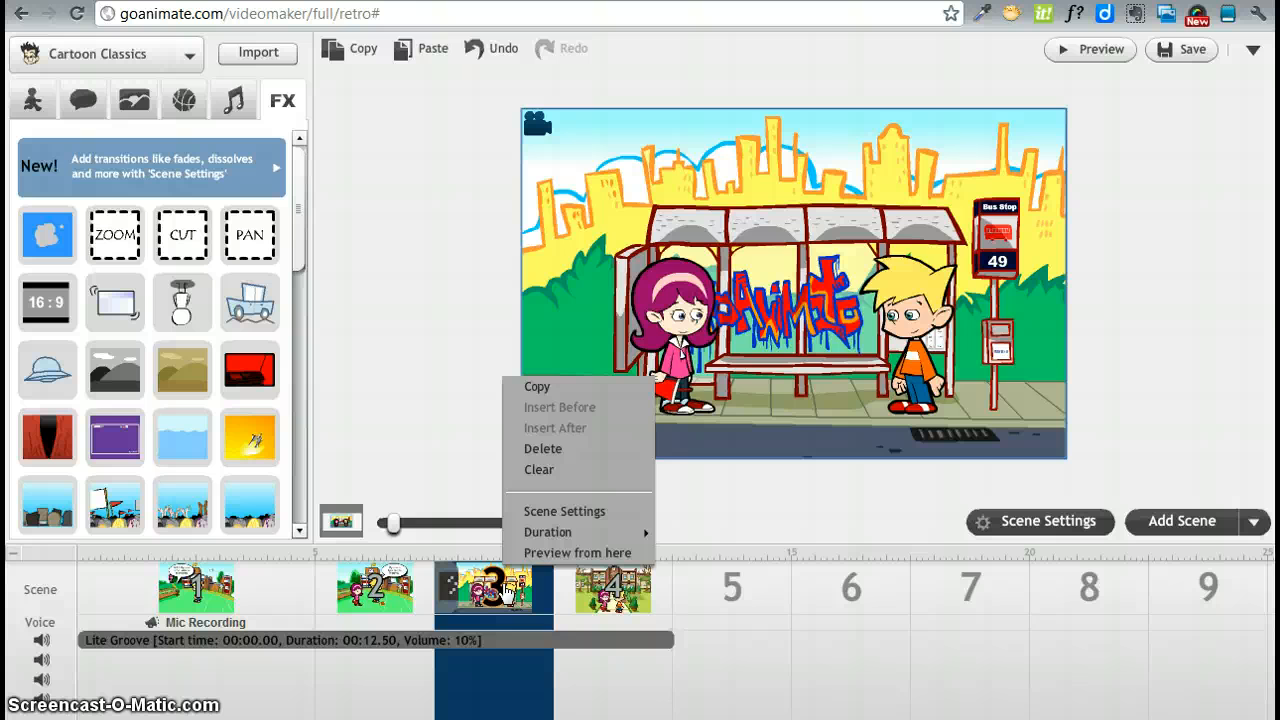
{"action": "left_click", "coordinate": [375, 588]}
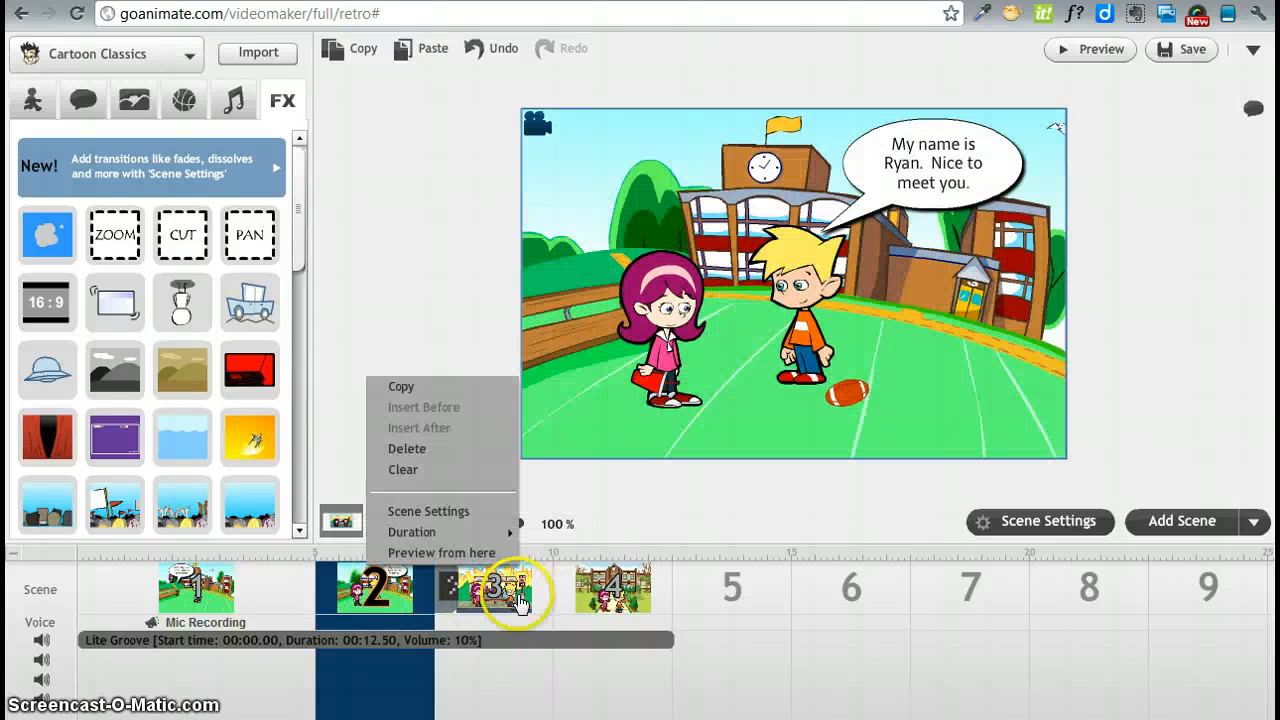
{"action": "left_click", "coordinate": [493, 587]}
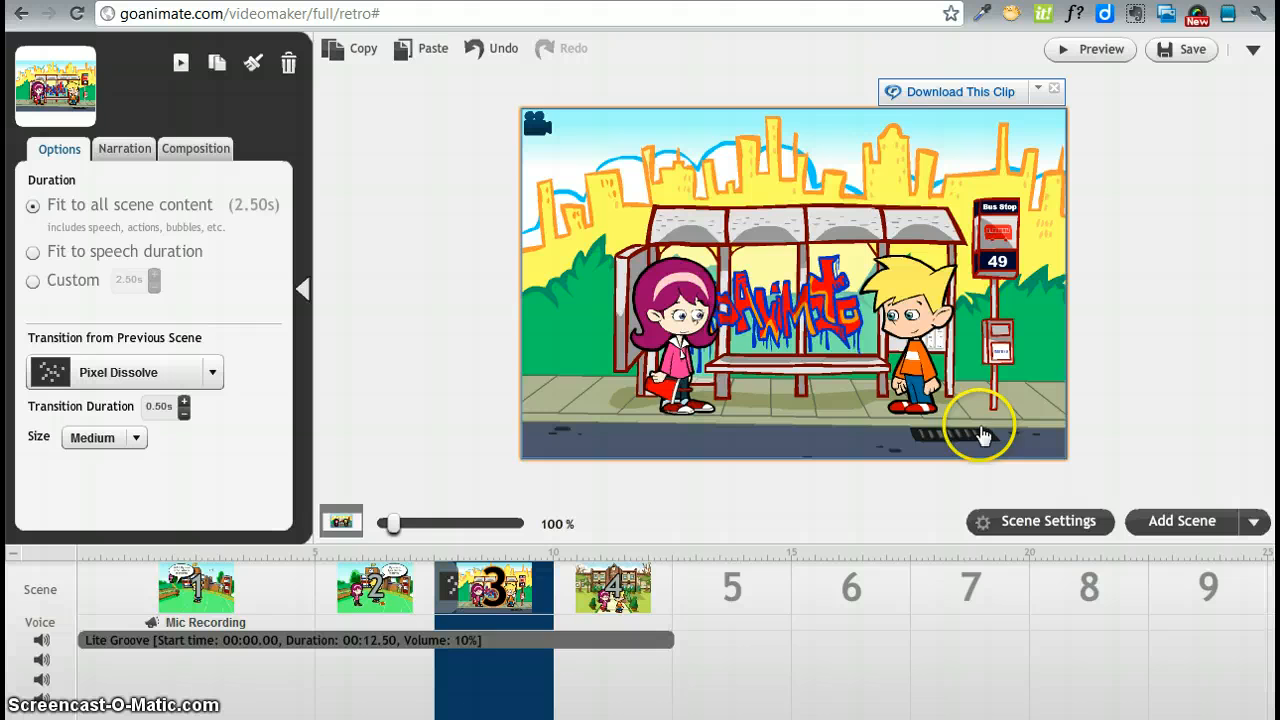
{"action": "right_click", "coordinate": [613, 588]}
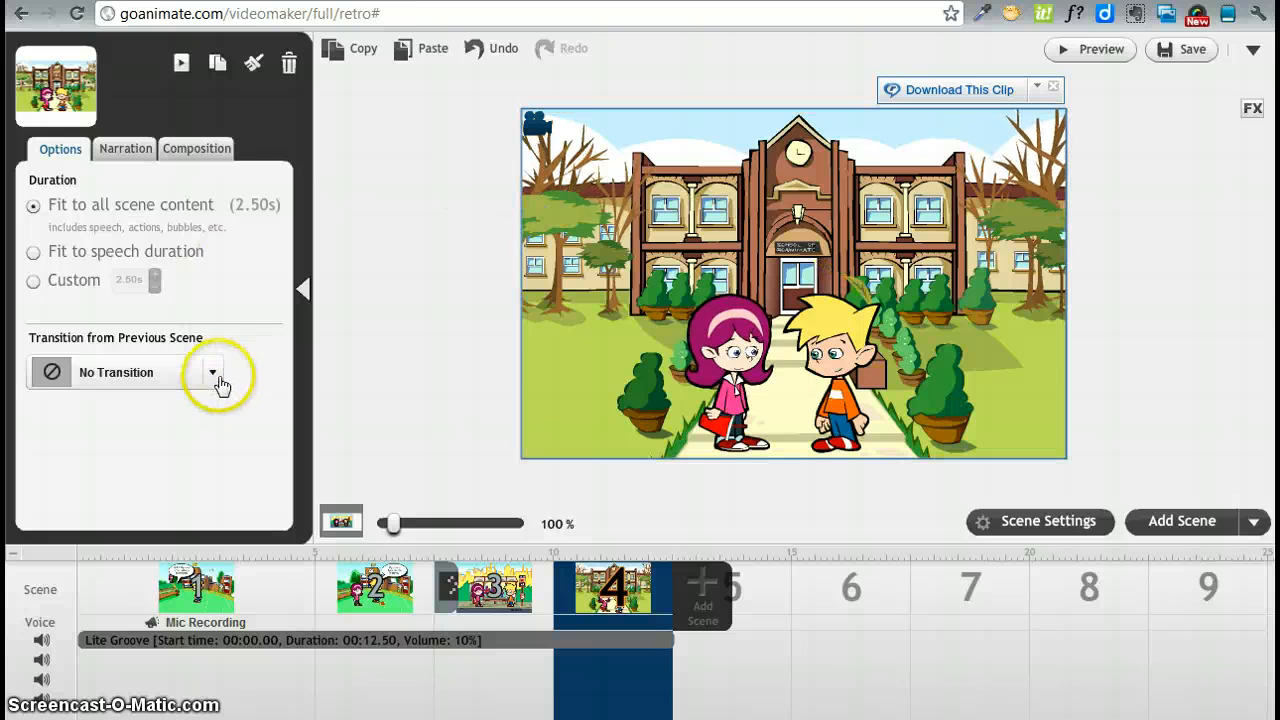
{"action": "left_click", "coordinate": [211, 372]}
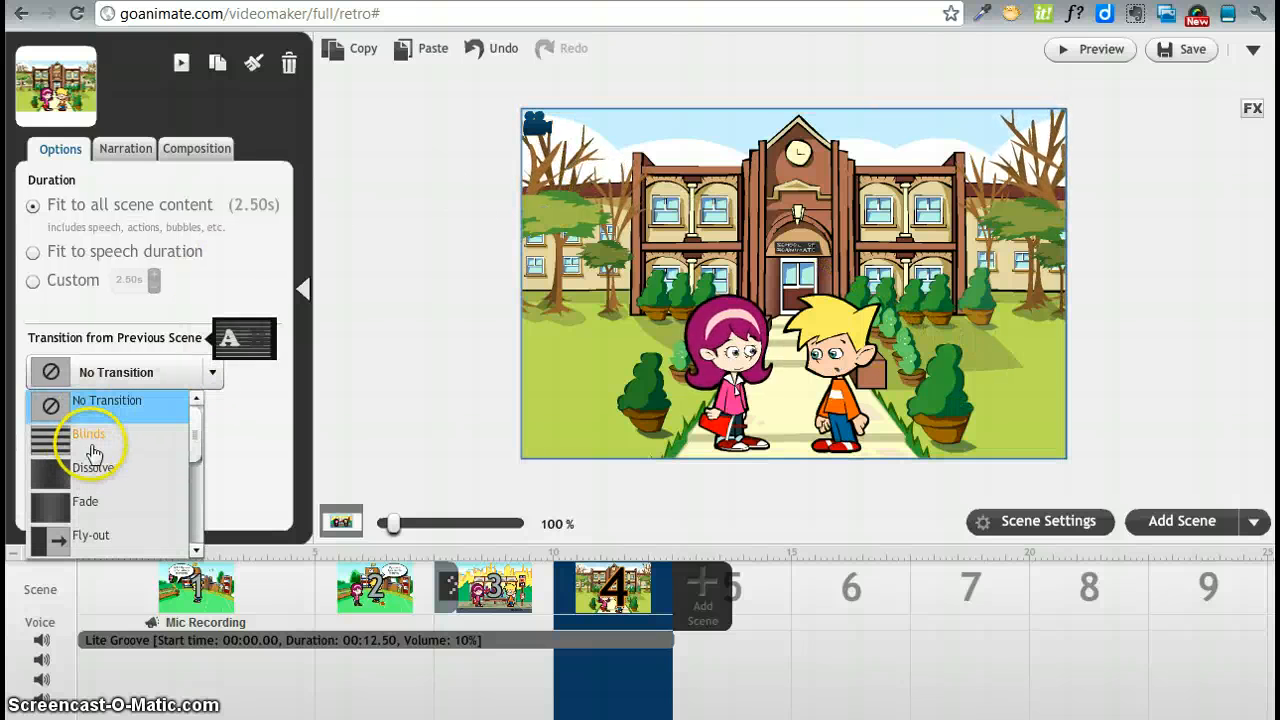
{"action": "left_click", "coordinate": [88, 433]}
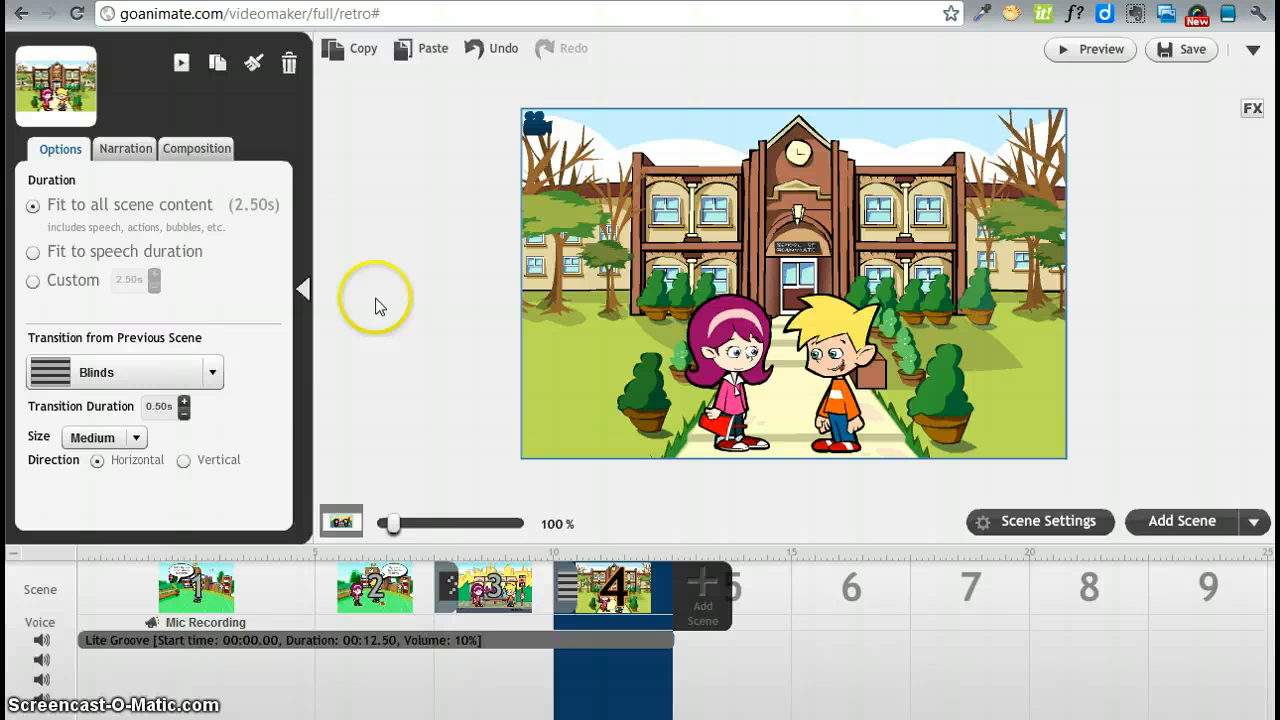
{"action": "mouse_move", "coordinate": [398, 320]}
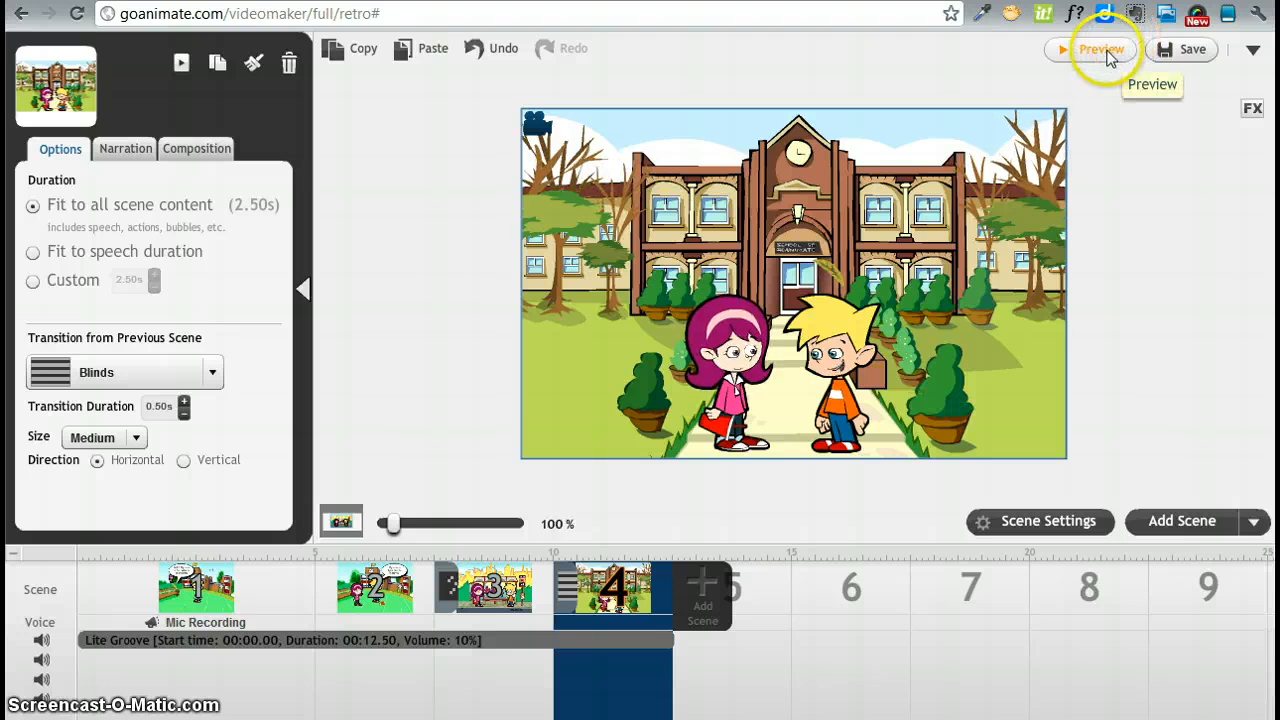
{"action": "left_click", "coordinate": [1100, 49]}
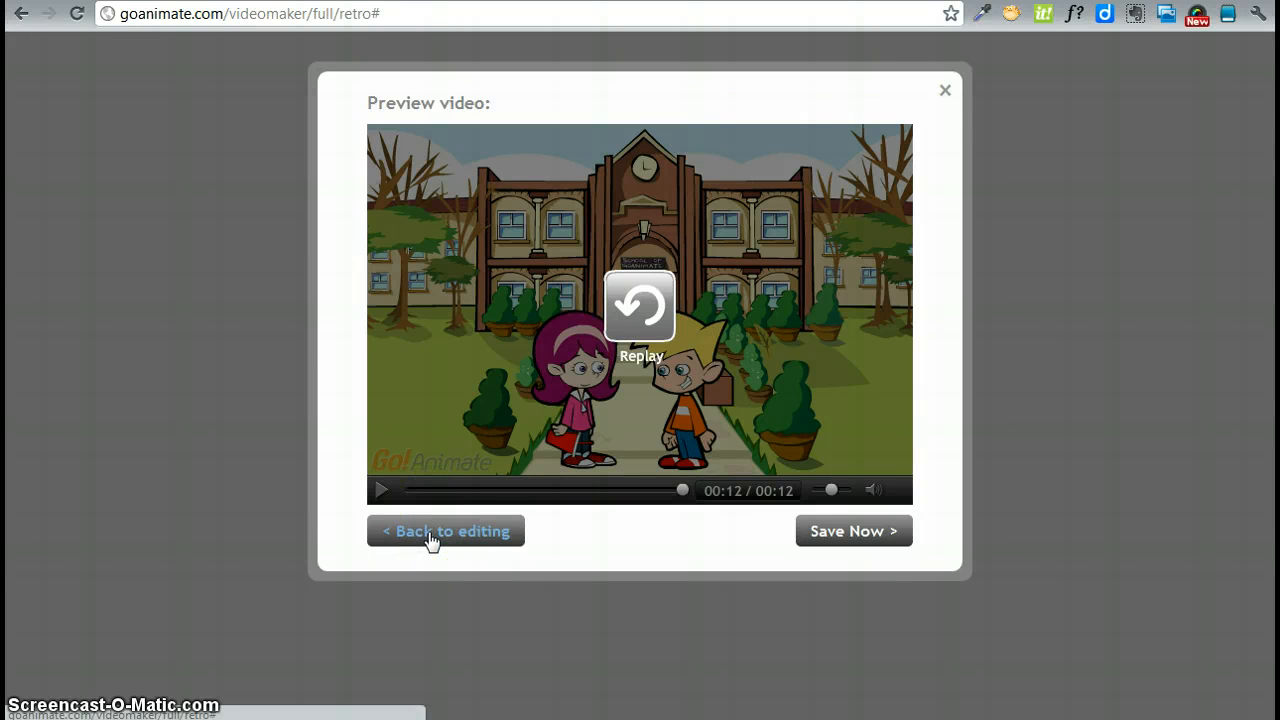
{"action": "left_click", "coordinate": [445, 531]}
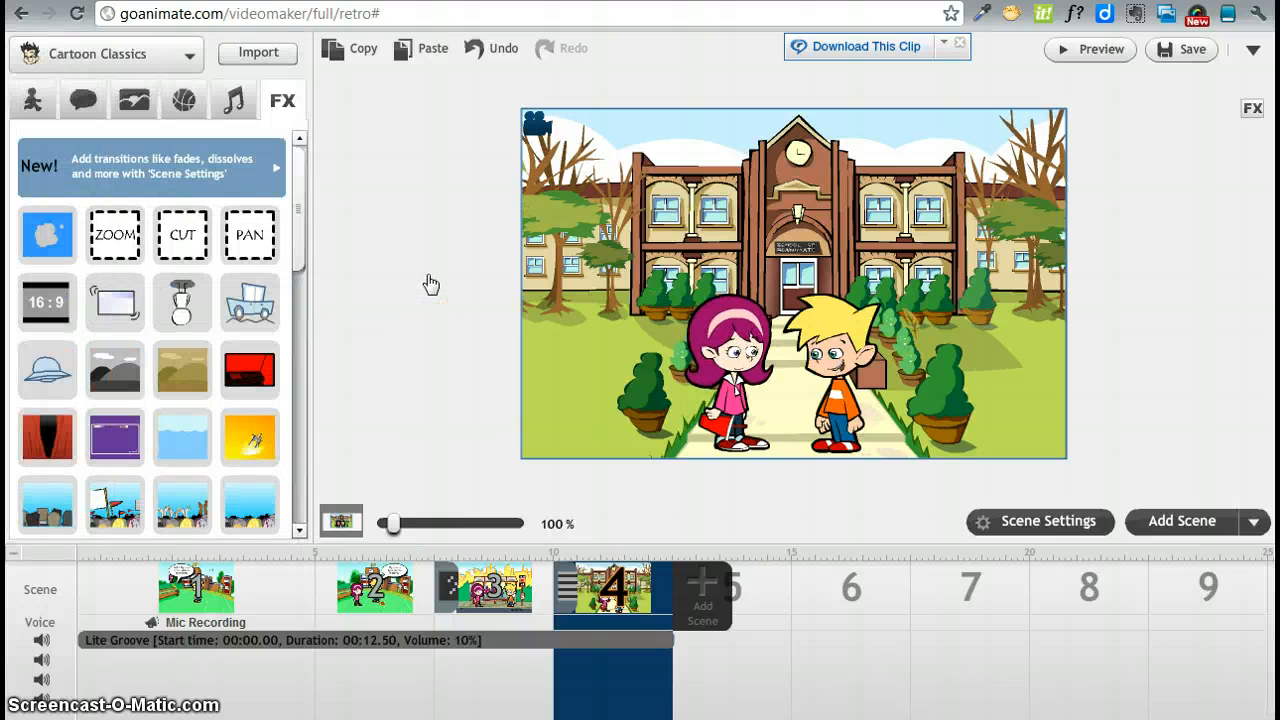
{"action": "mouse_move", "coordinate": [360, 358]}
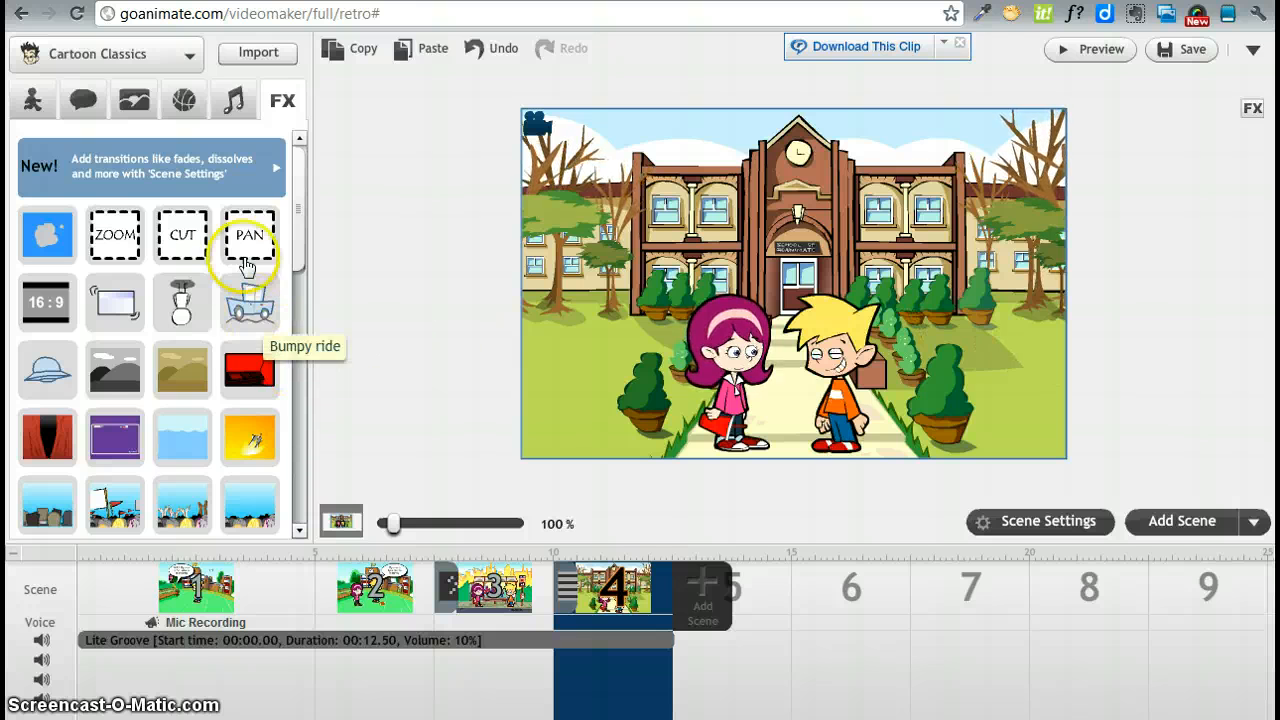
{"action": "mouse_move", "coordinate": [46, 413]}
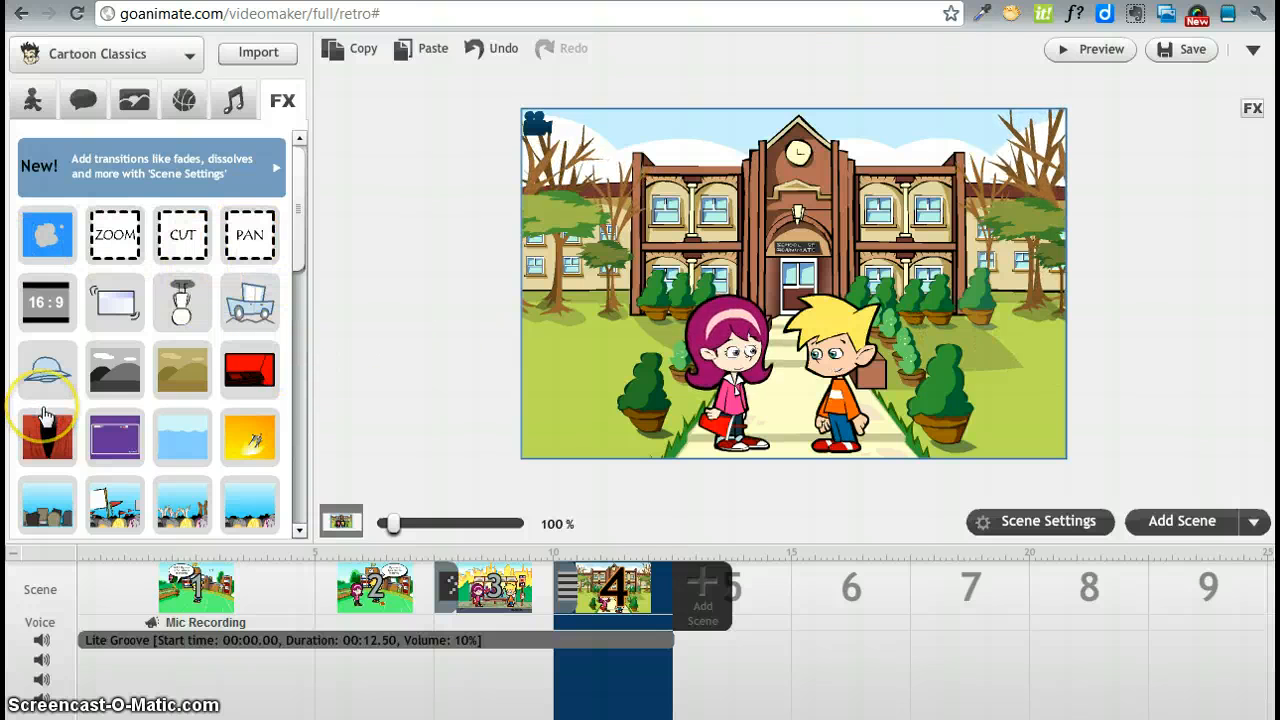